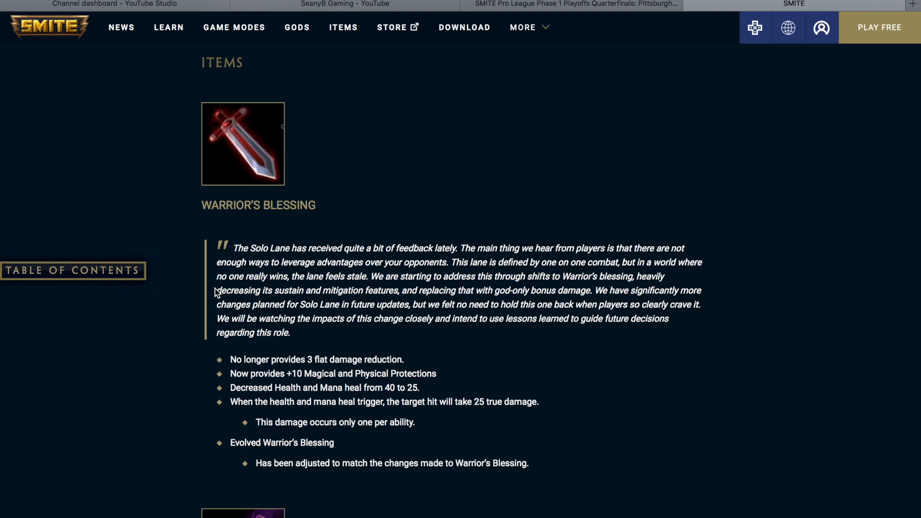
# Step: Scroll down past the Warrior's Blessing changes until the Baron's Brew entry appears
pyautogui.scroll(-3)
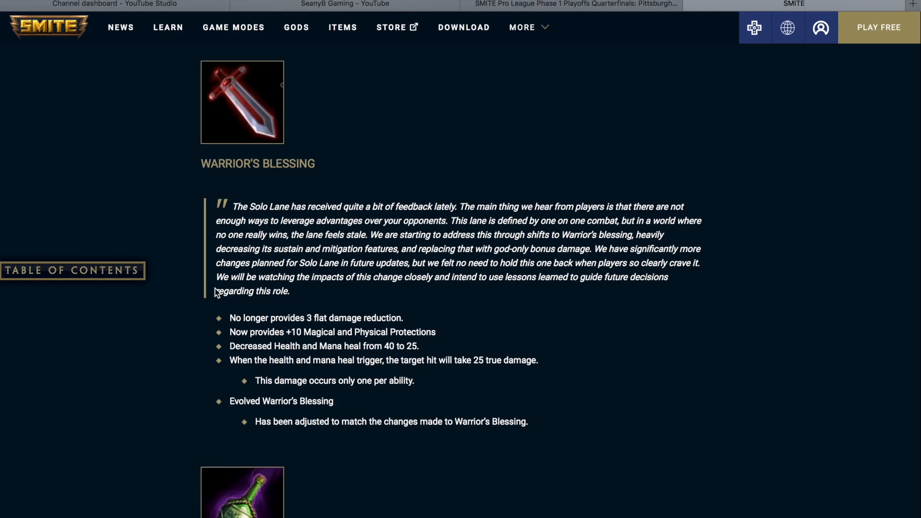
pyautogui.scroll(-3)
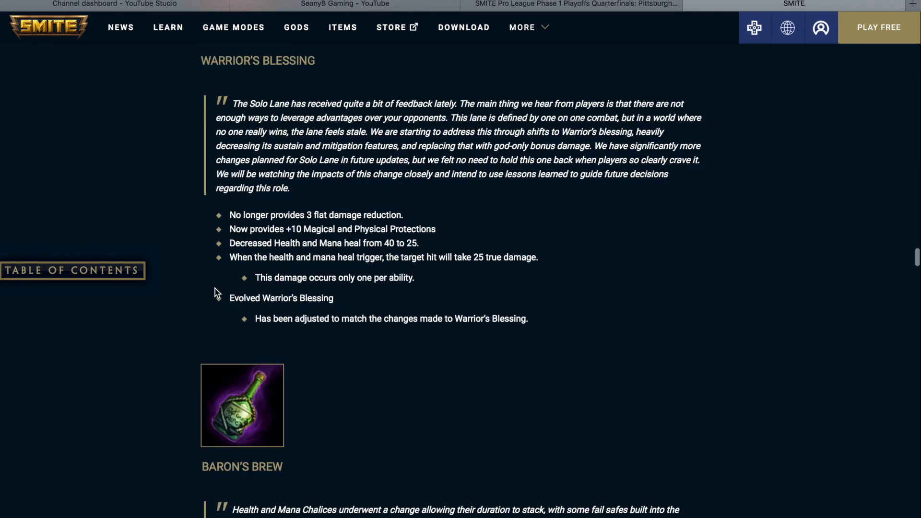
# Step: Scroll down through the Baron's Brew stacking change to the start of the Katana entry
pyautogui.scroll(-3)
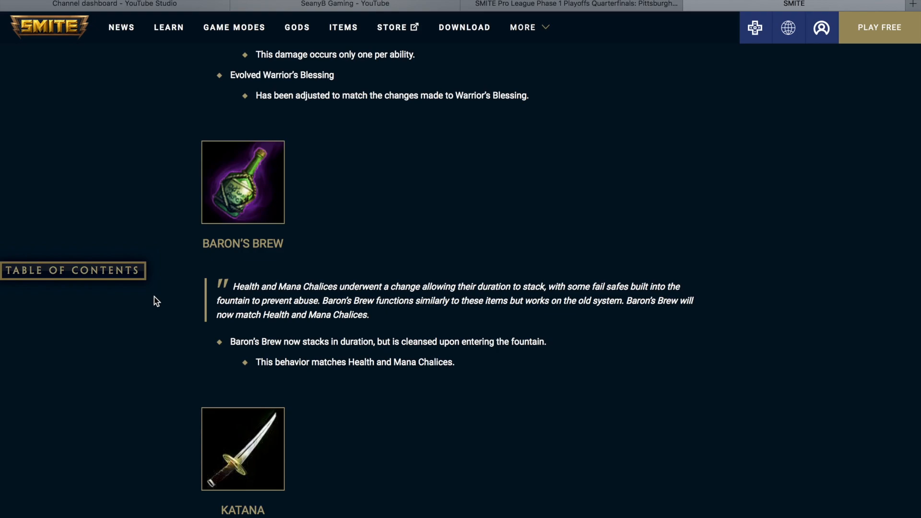
pyautogui.scroll(-3)
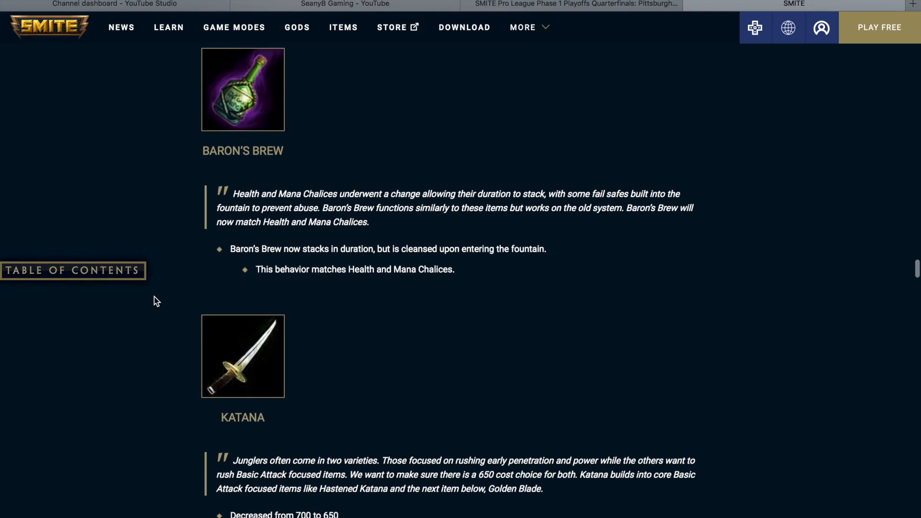
# Step: Scroll down through the Katana and Golden Blade changes to the Movement Speed heading
pyautogui.scroll(-3)
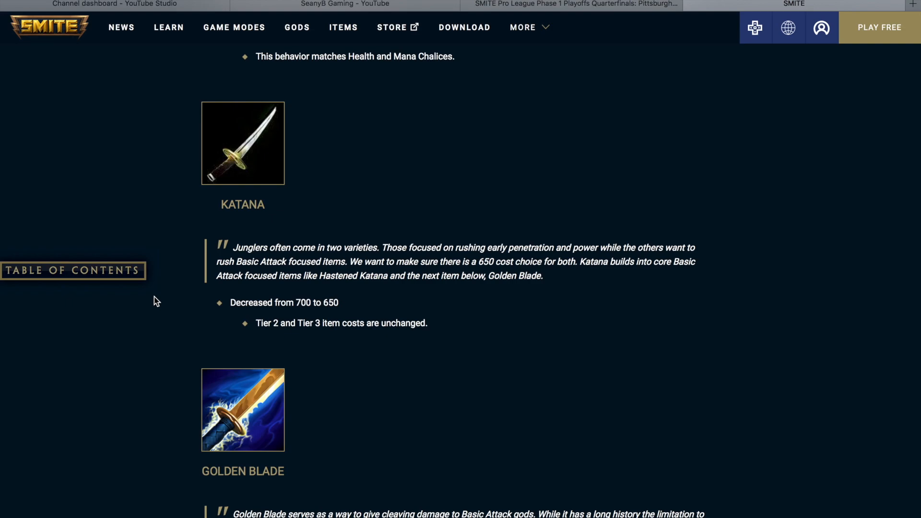
pyautogui.scroll(-3)
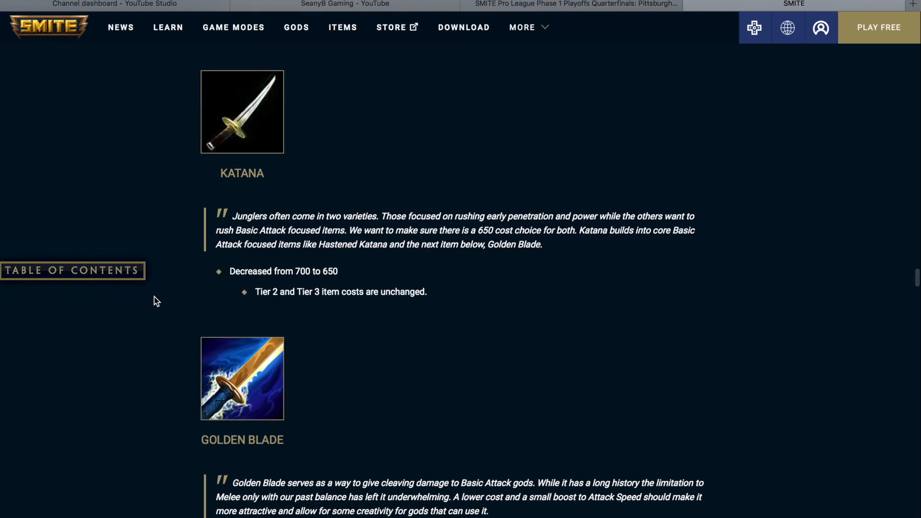
pyautogui.scroll(-3)
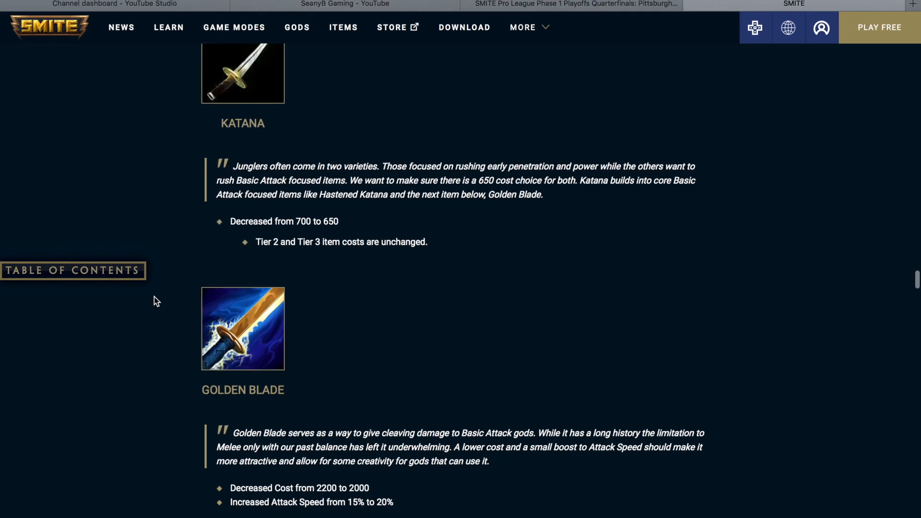
pyautogui.scroll(-3)
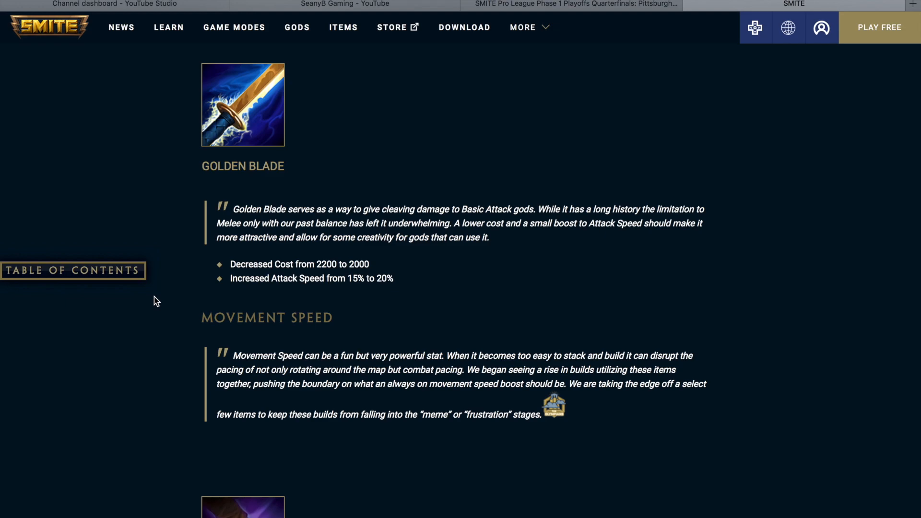
# Step: Scroll down through the Movement Speed item nerfs starting with Traveler's Shoes
pyautogui.scroll(-3)
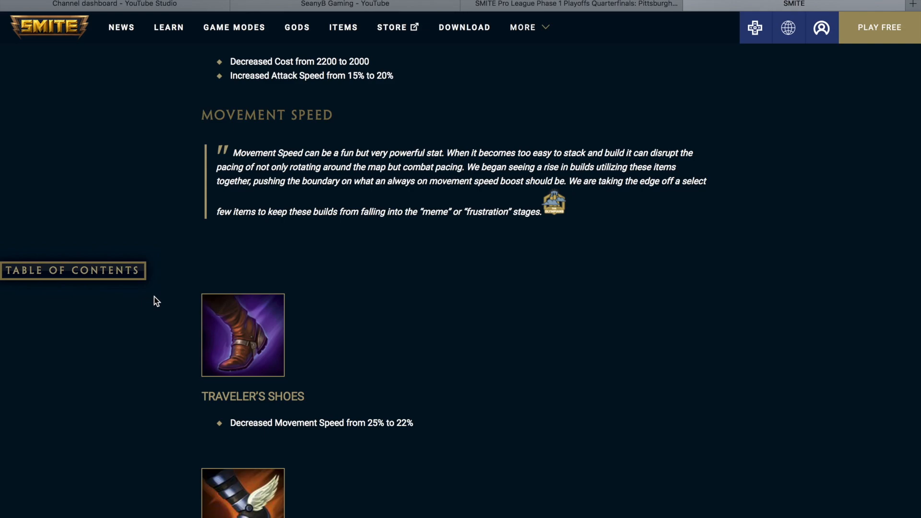
pyautogui.scroll(-3)
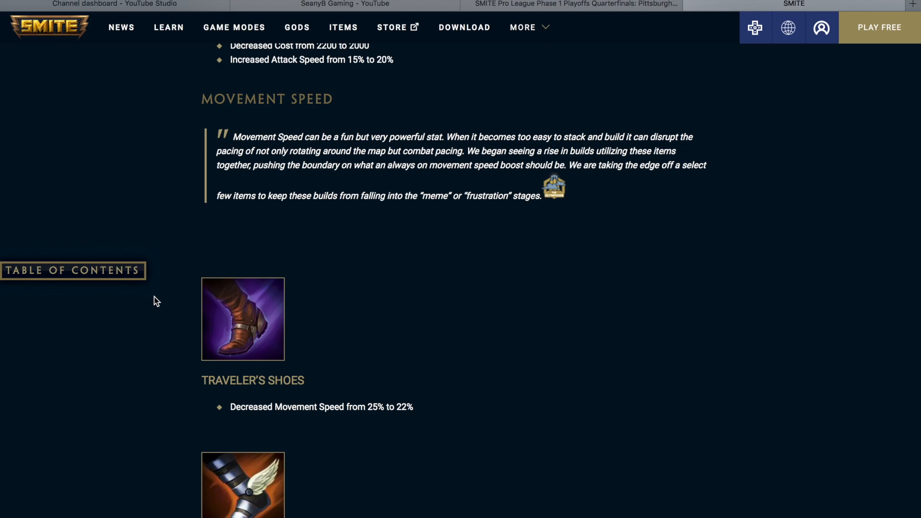
pyautogui.moveTo(158, 301)
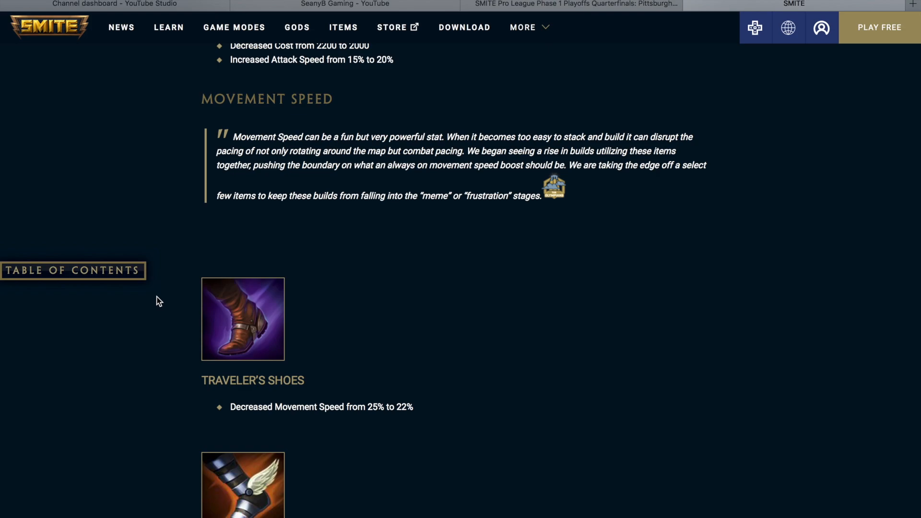
pyautogui.moveTo(404, 304)
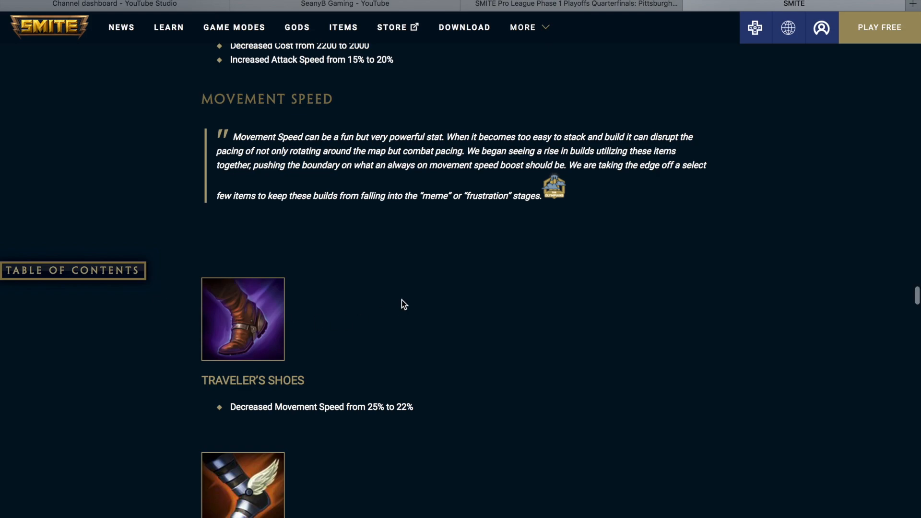
pyautogui.scroll(-3)
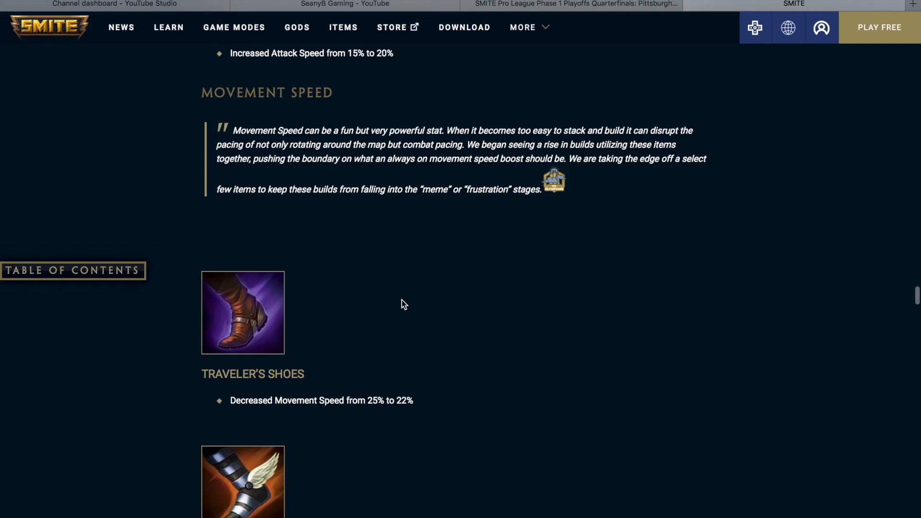
pyautogui.scroll(-3)
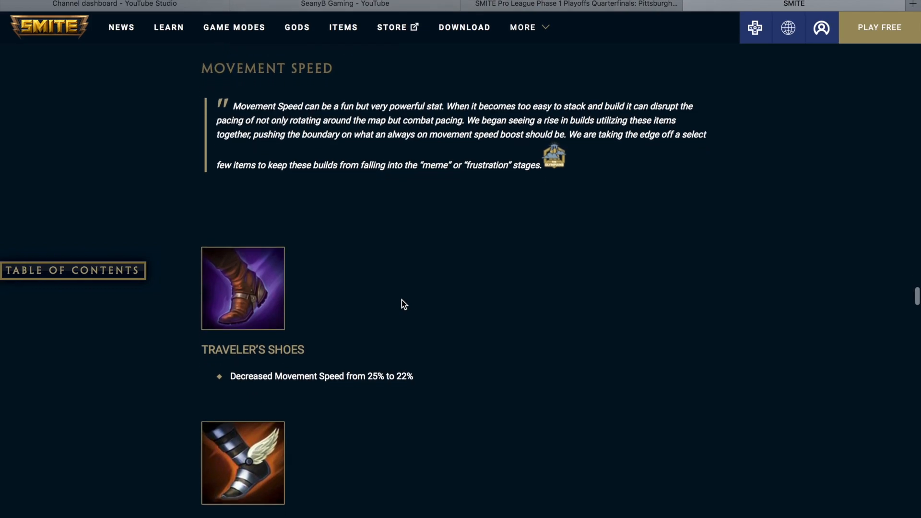
pyautogui.scroll(-3)
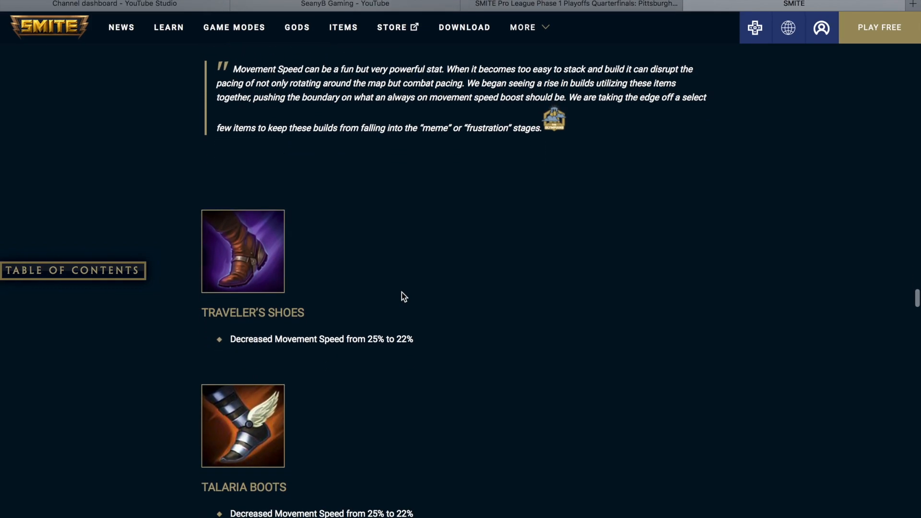
# Step: Scroll down past Adventurer's Blade until the Gods section and Ah Muzen Cab appear
pyautogui.scroll(-3)
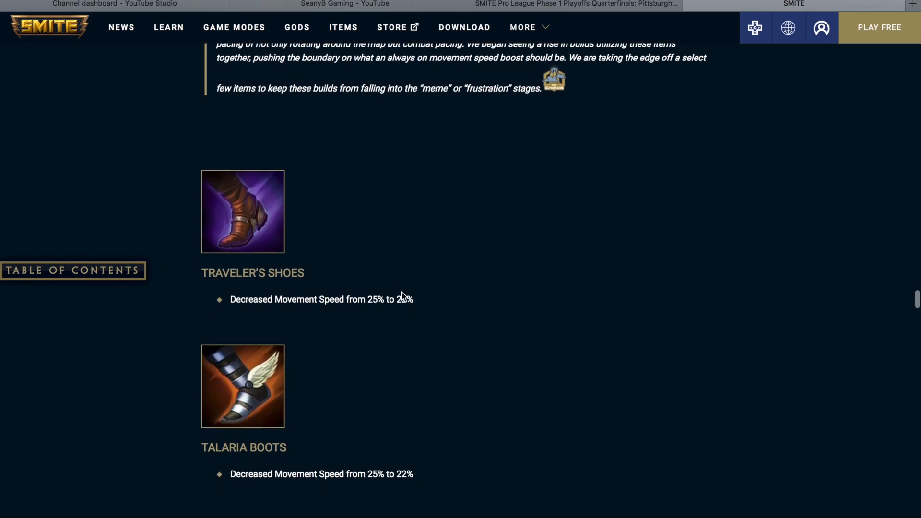
pyautogui.scroll(-3)
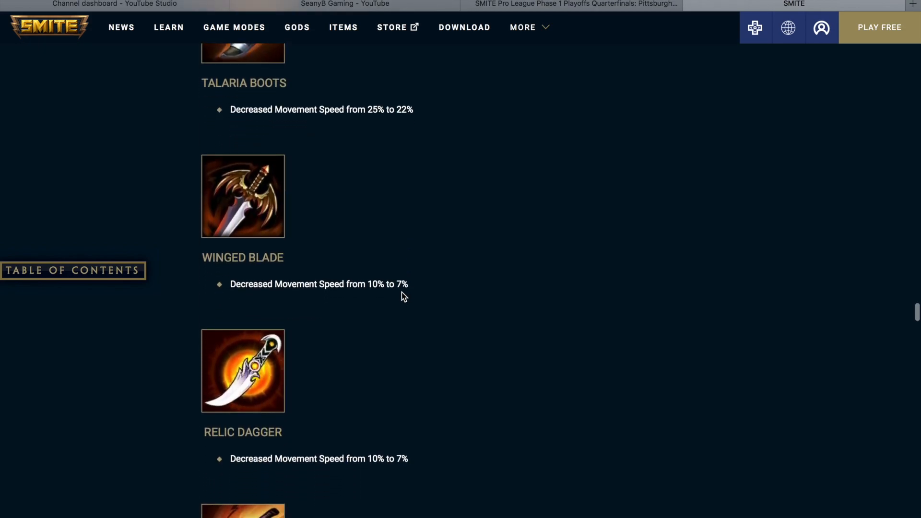
pyautogui.scroll(-3)
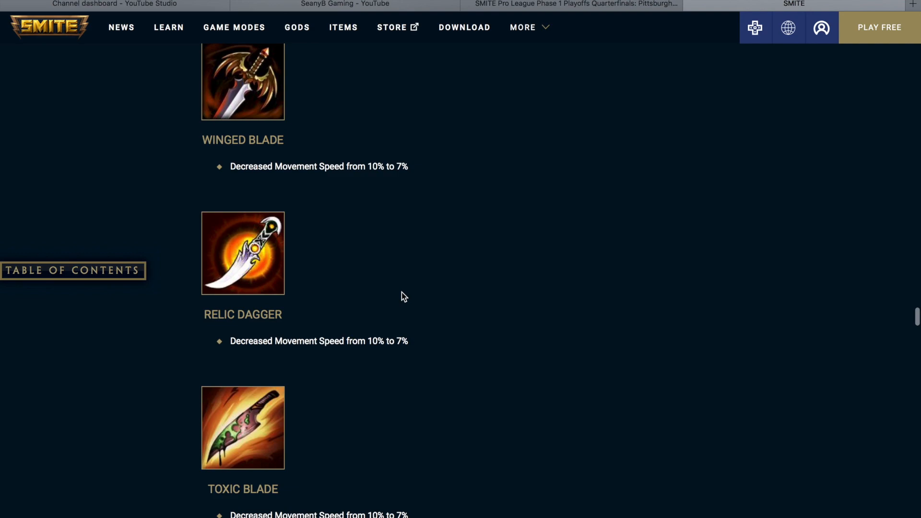
pyautogui.scroll(-3)
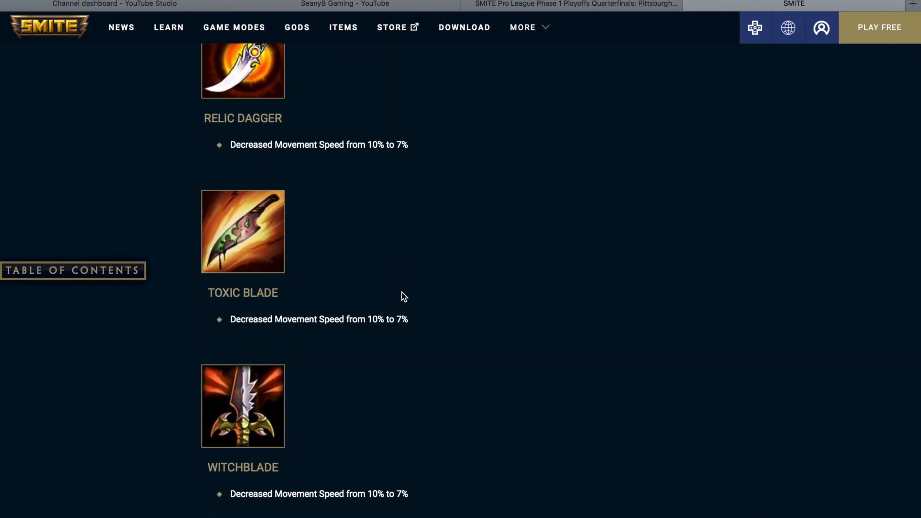
pyautogui.scroll(-3)
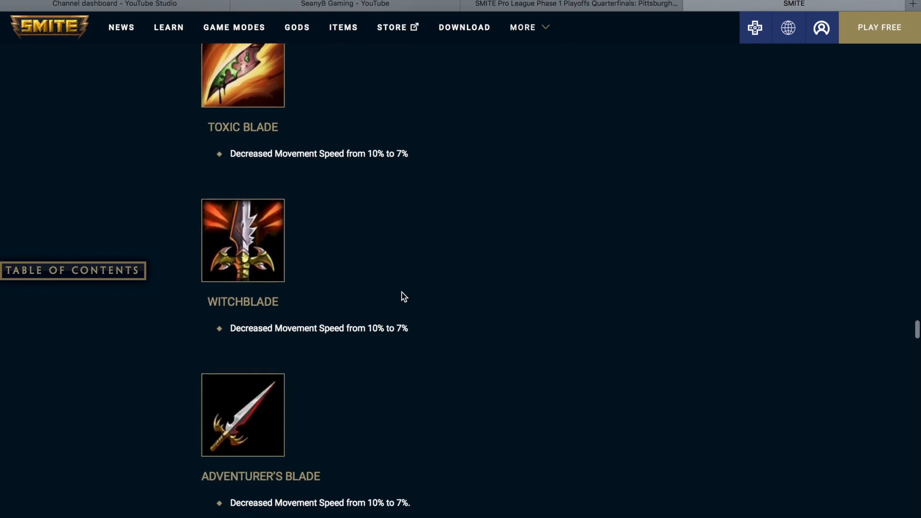
pyautogui.scroll(-3)
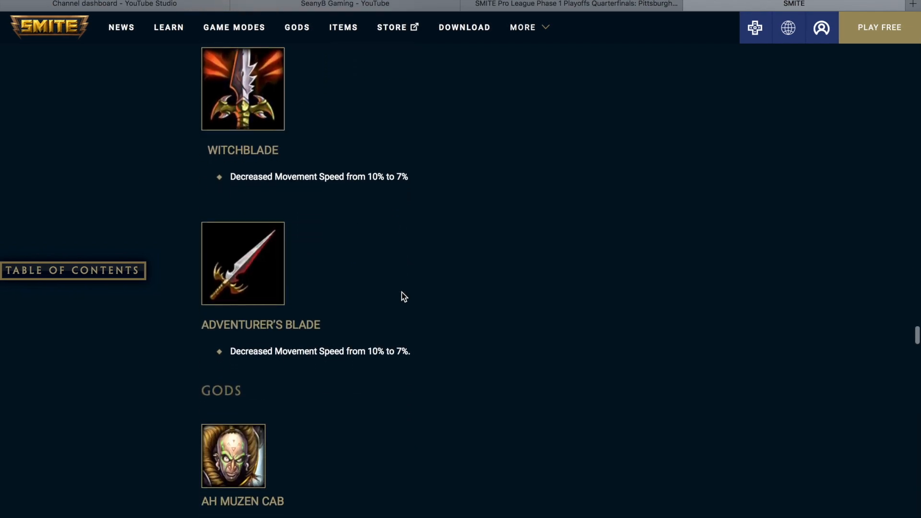
# Step: Scroll down through Ah Muzen Cab's Bees!, Hive and Swarm changes to the Baba Yaga heading
pyautogui.scroll(-3)
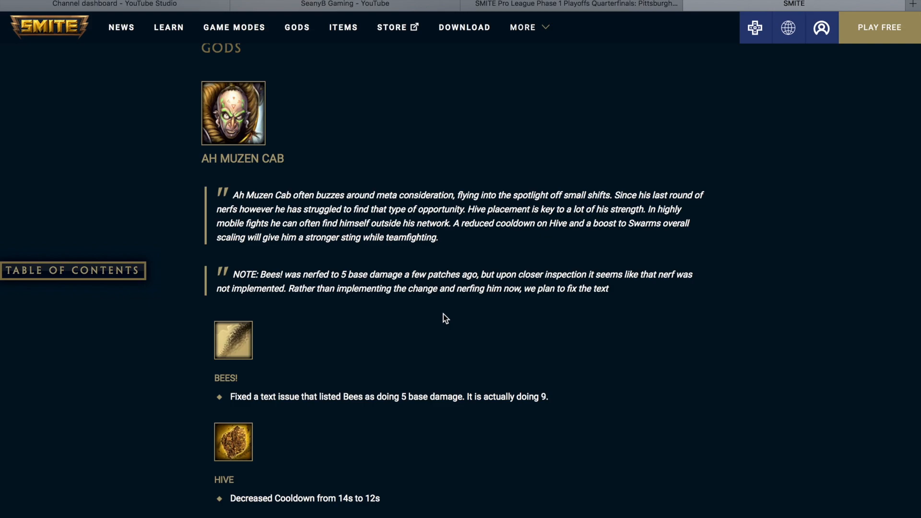
pyautogui.scroll(-3)
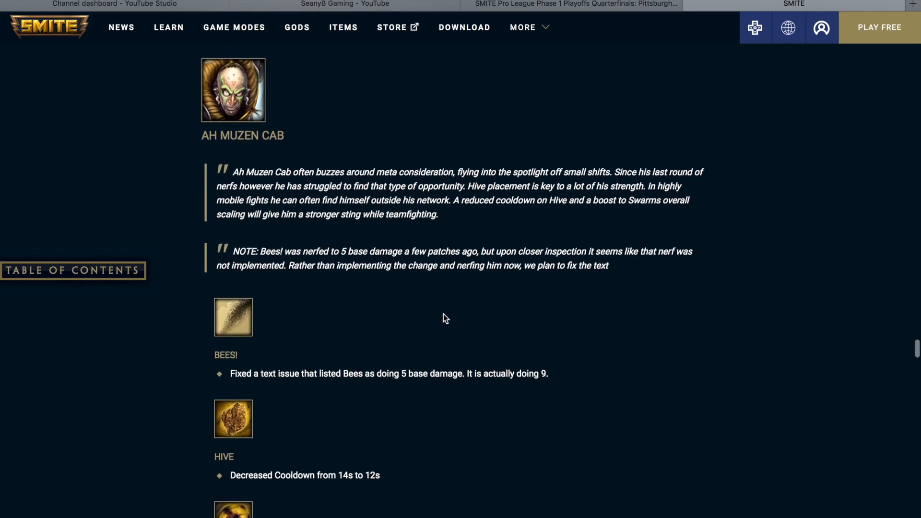
pyautogui.scroll(-3)
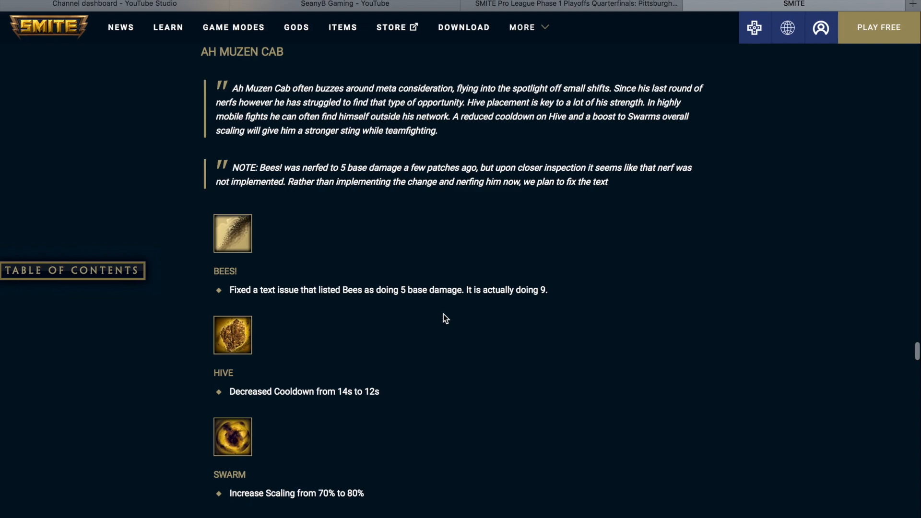
pyautogui.scroll(-3)
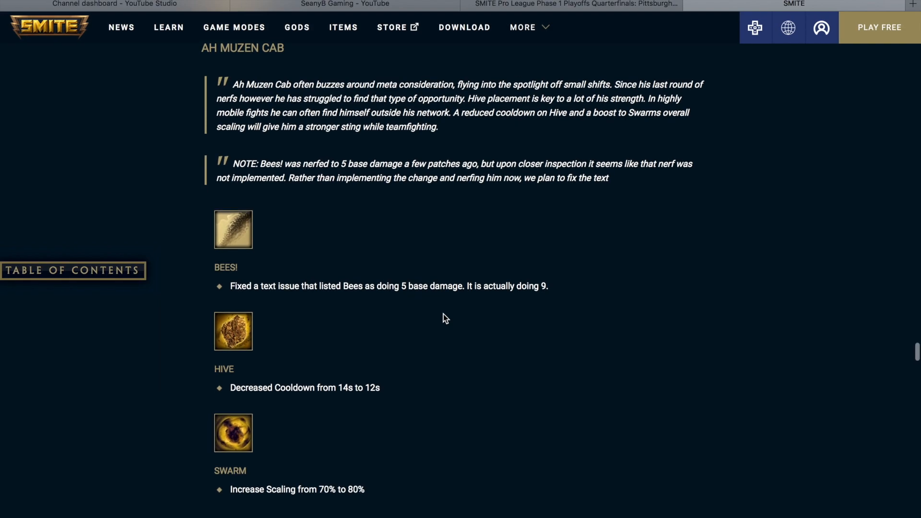
pyautogui.scroll(-3)
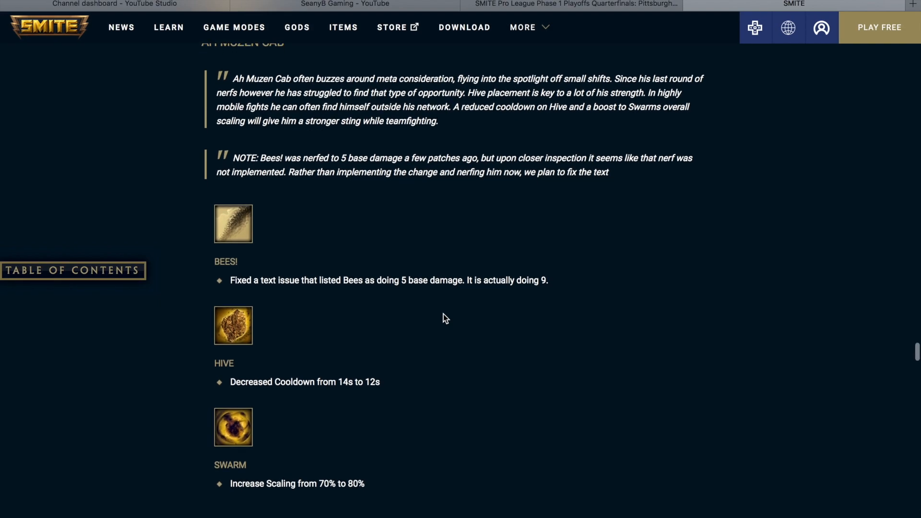
pyautogui.scroll(-3)
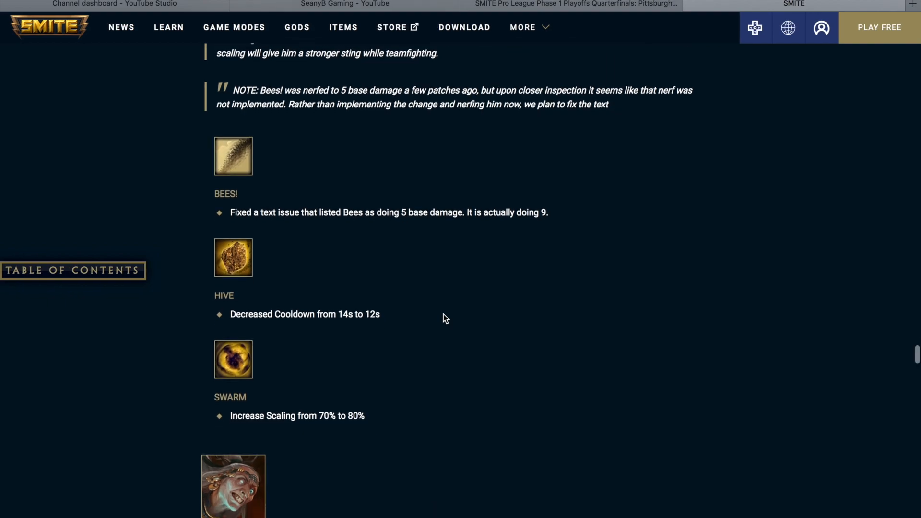
pyautogui.scroll(-3)
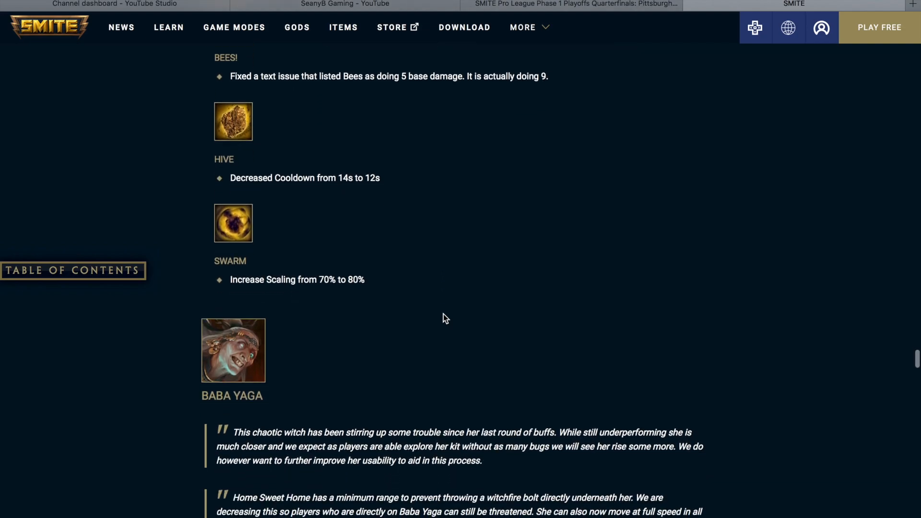
# Step: Scroll down through Baba Yaga's Creeping Cabin, Home Sweet Home and Blast Off changes to the Chronos portrait
pyautogui.scroll(-3)
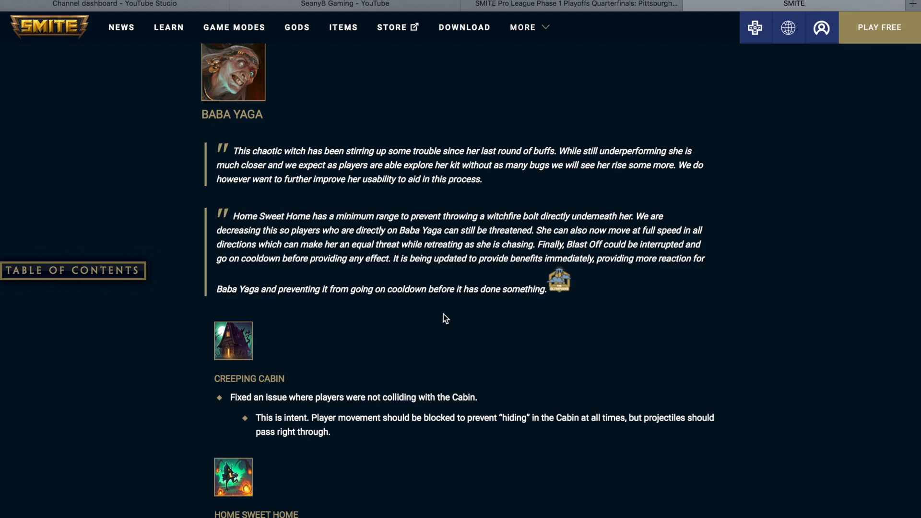
pyautogui.scroll(-3)
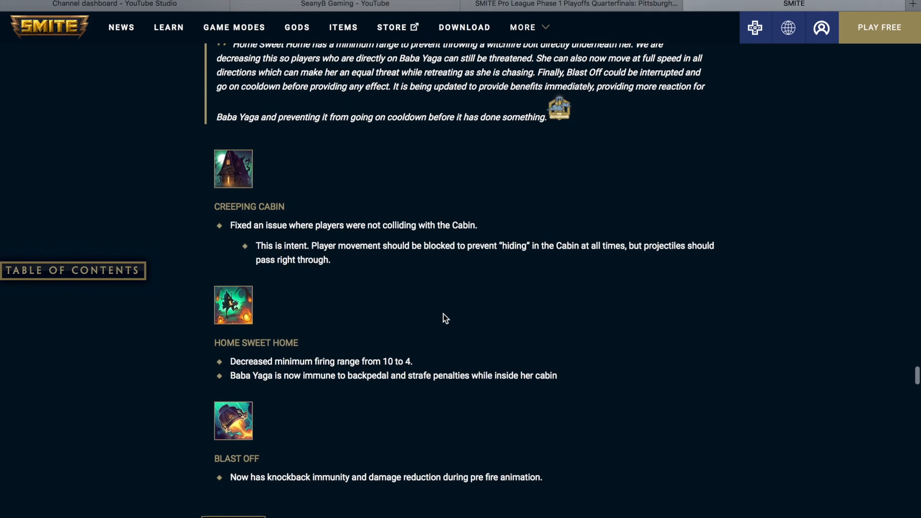
pyautogui.scroll(-3)
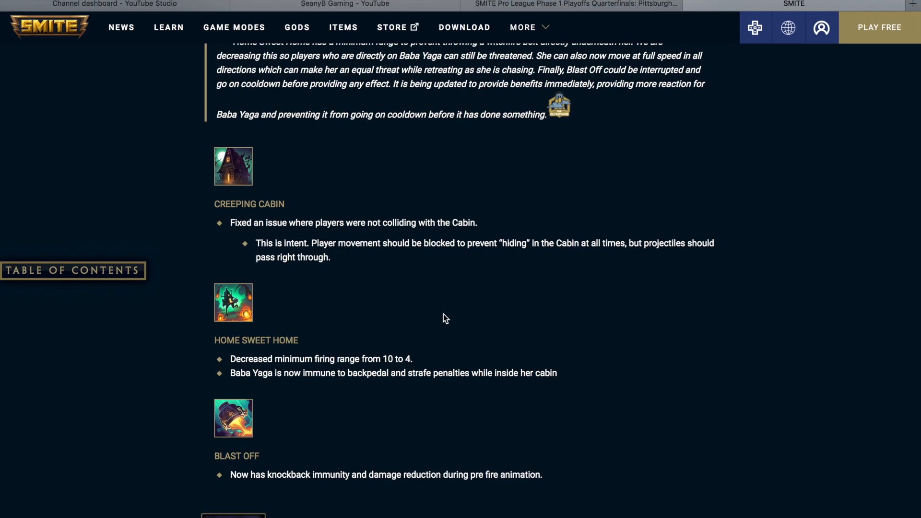
pyautogui.scroll(-3)
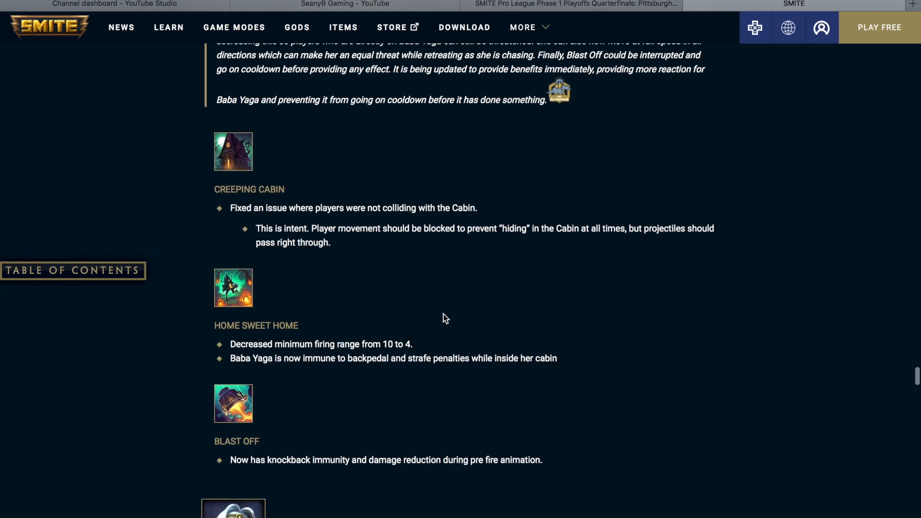
pyautogui.scroll(-3)
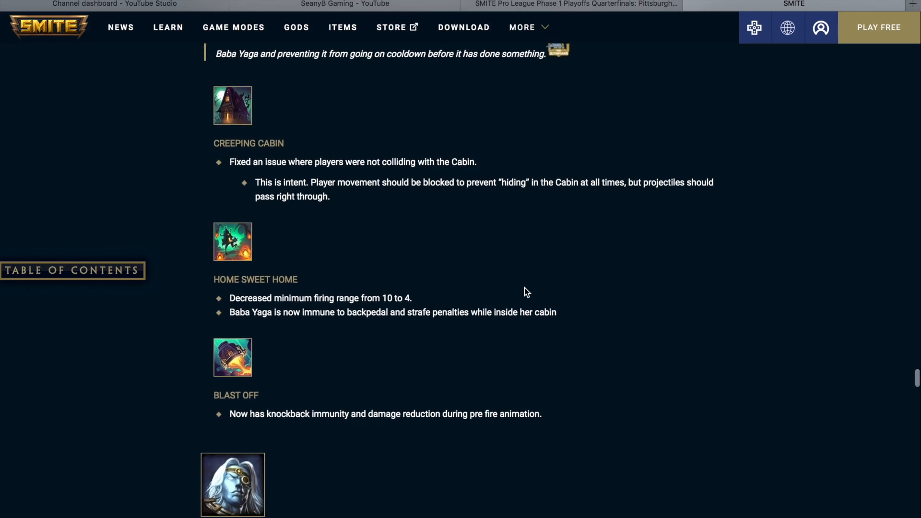
pyautogui.scroll(-3)
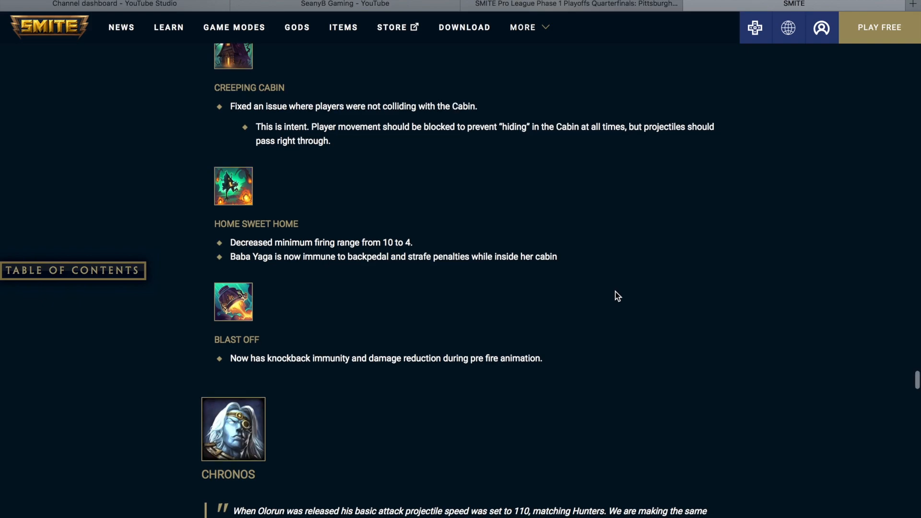
# Step: Scroll down through Chronos's designer note, General projectile speed and Accelerate buffs to the Fenrir heading
pyautogui.scroll(-3)
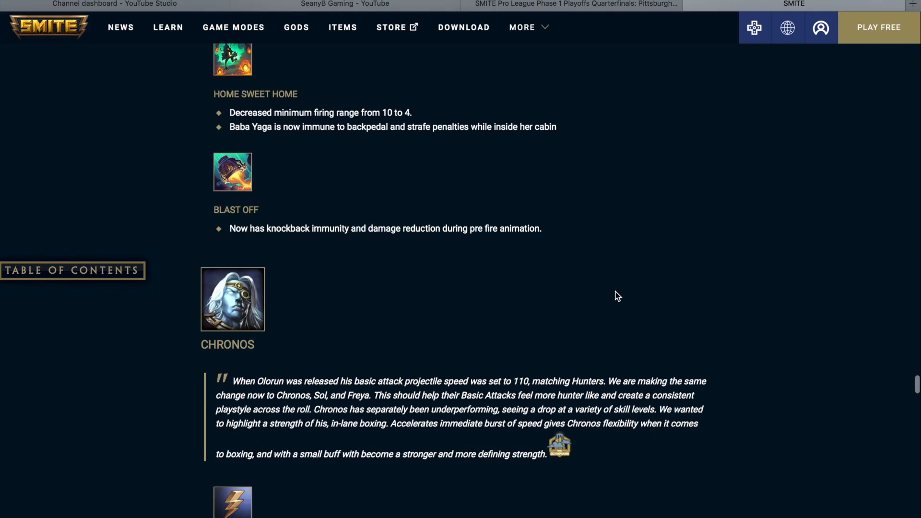
pyautogui.scroll(-3)
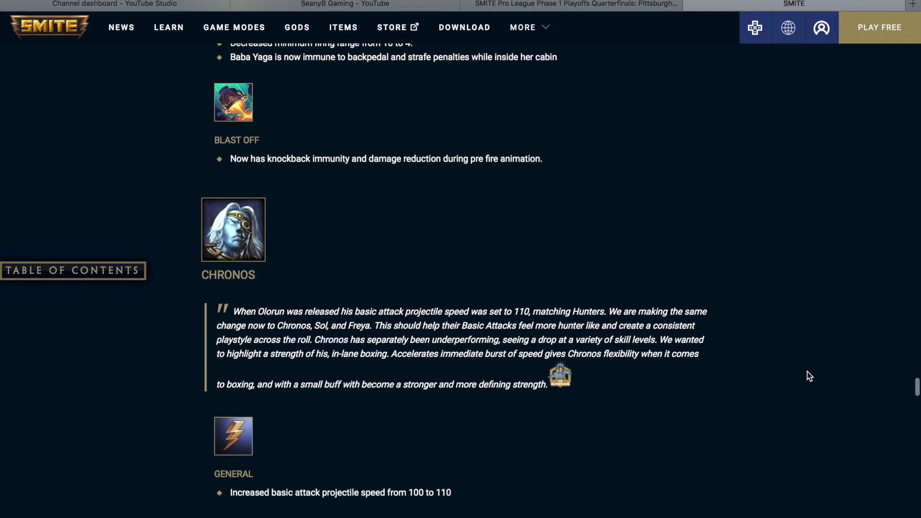
pyautogui.scroll(-3)
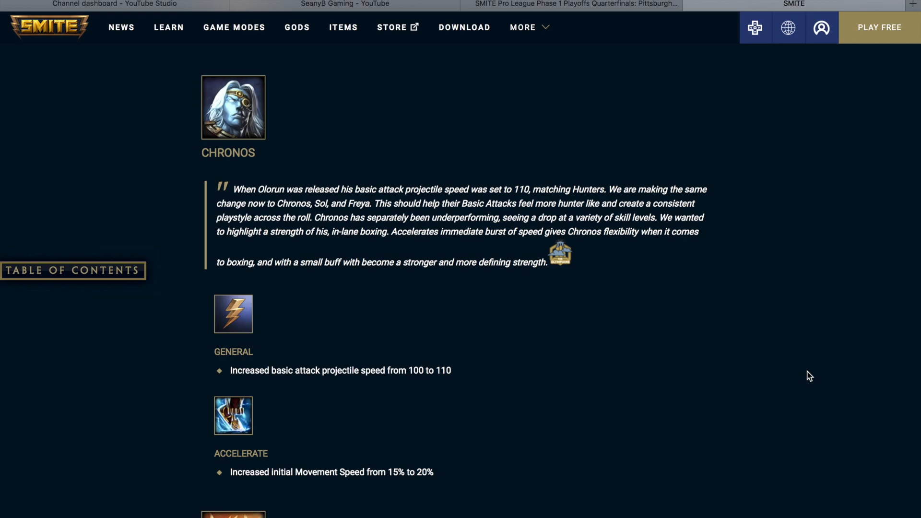
pyautogui.scroll(-3)
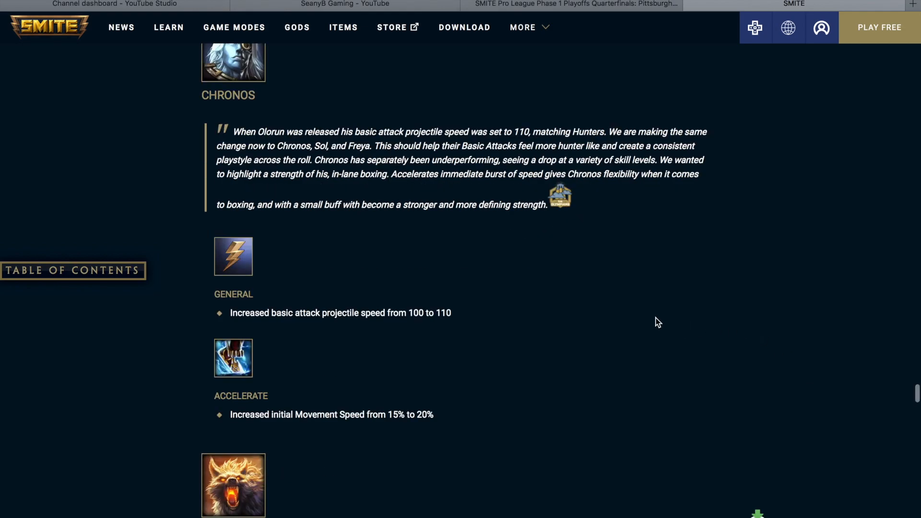
pyautogui.scroll(-3)
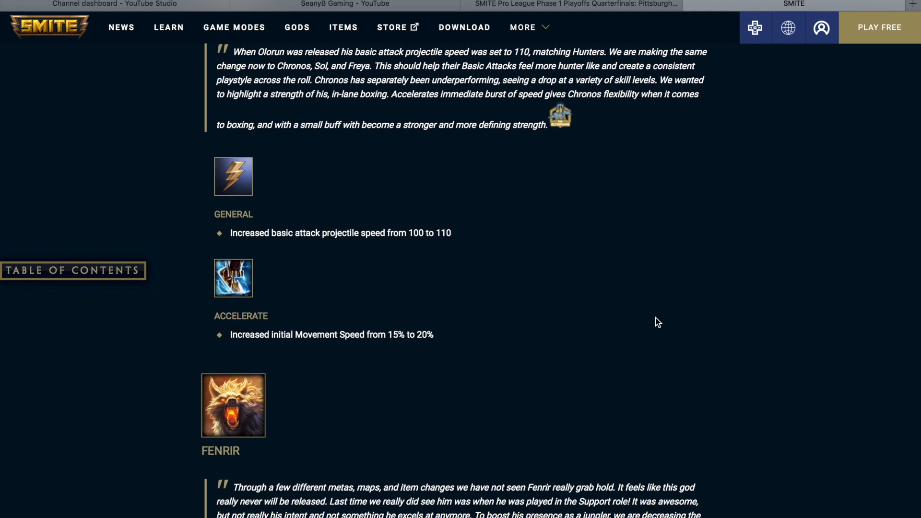
pyautogui.scroll(-3)
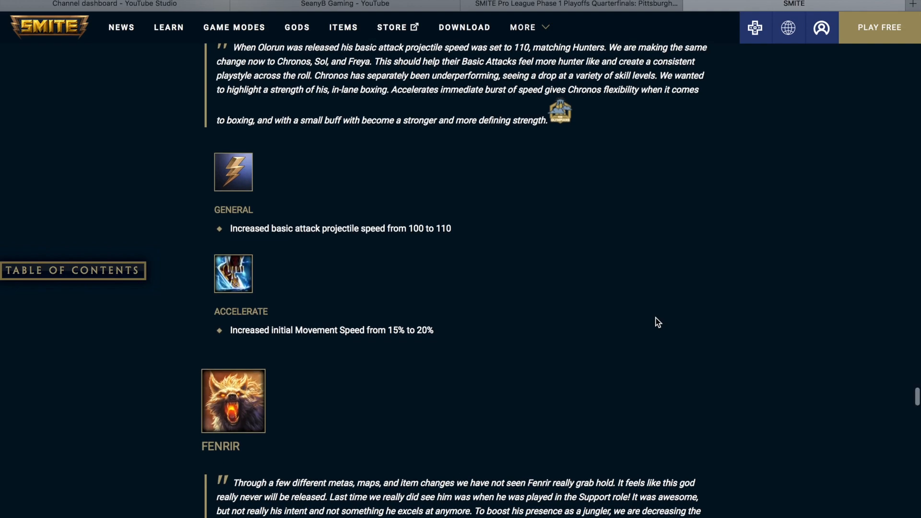
# Step: Scroll down past Fenrir's Brutalize cooldown cut and Freya's projectile speed change to Ganesha's portrait
pyautogui.scroll(-3)
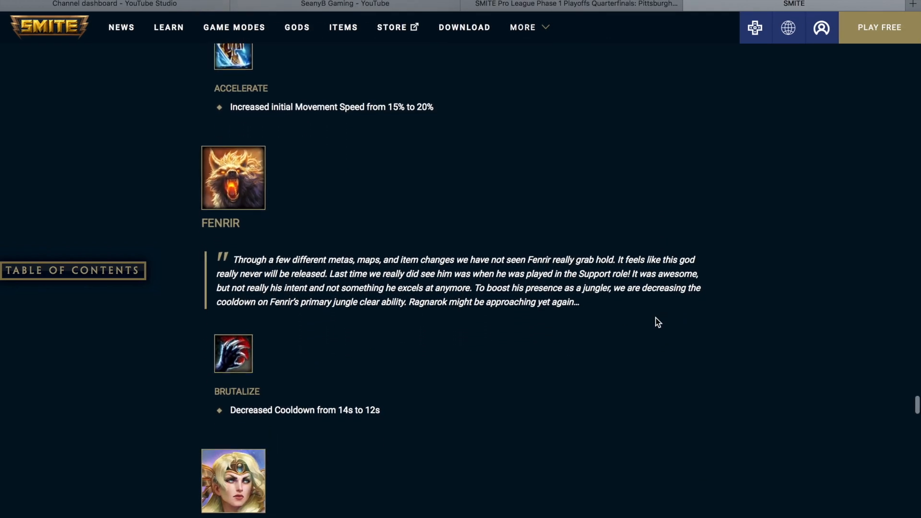
pyautogui.scroll(-3)
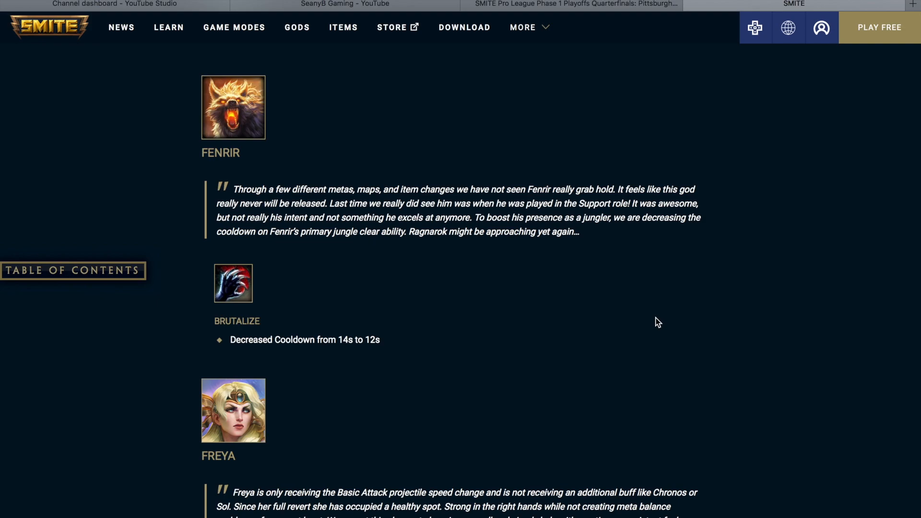
pyautogui.scroll(-3)
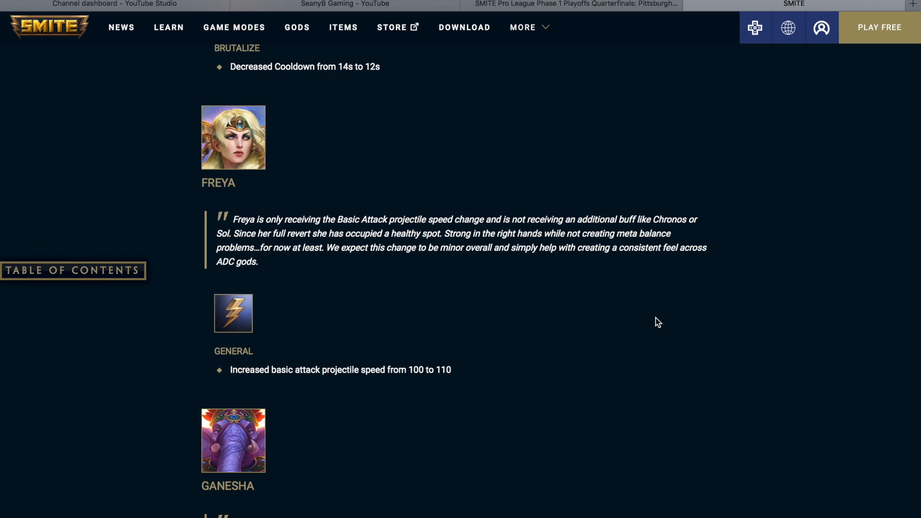
# Step: Scroll down through Ganesha's Turn of Fate two-stack change to Guan Yu's Painless fixes
pyautogui.scroll(-3)
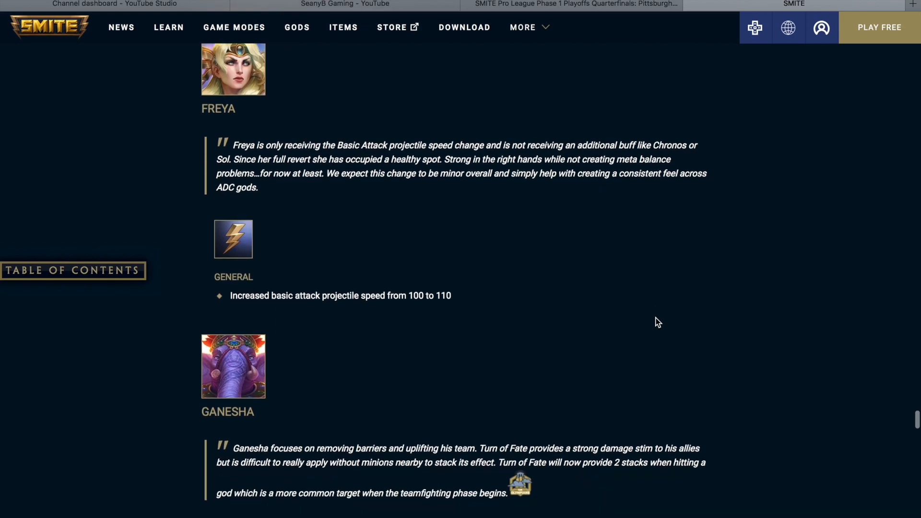
pyautogui.scroll(-3)
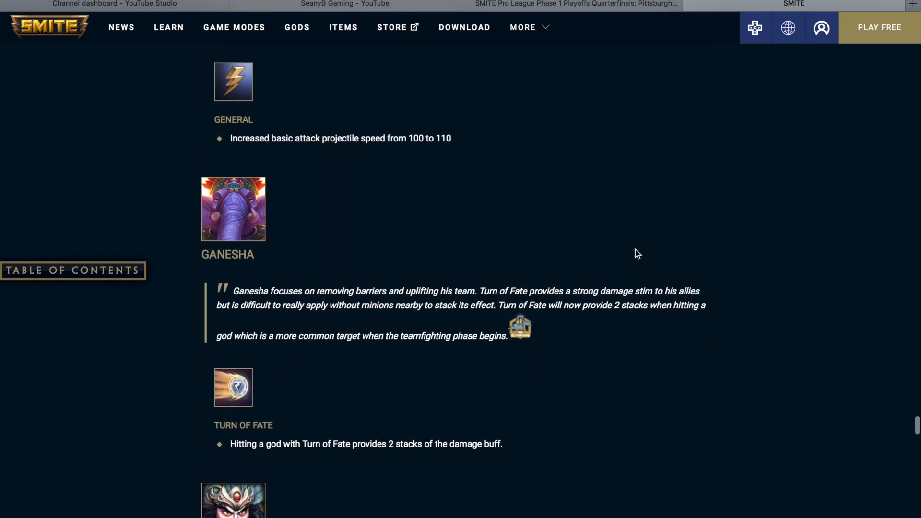
pyautogui.scroll(-3)
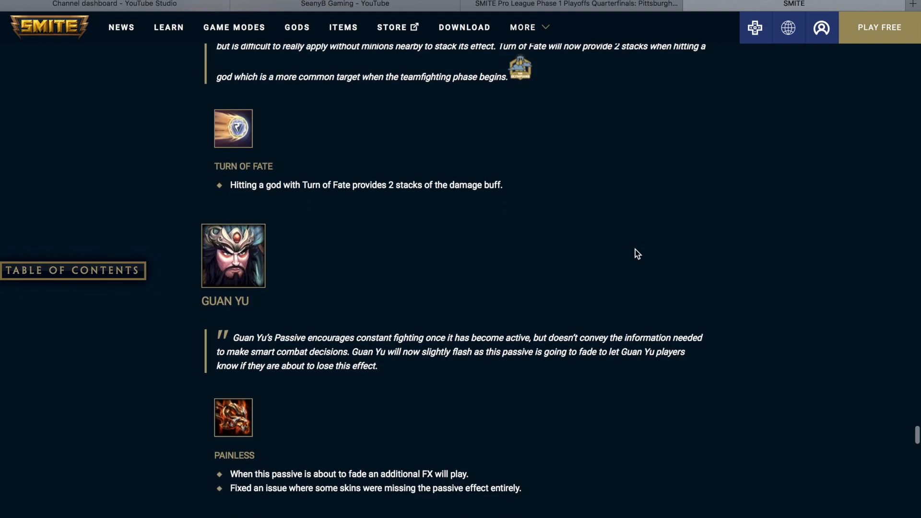
# Step: Scroll down to Nu Wa's Clay Soldiers changes with charge range raised from 25 to 30
pyautogui.scroll(-3)
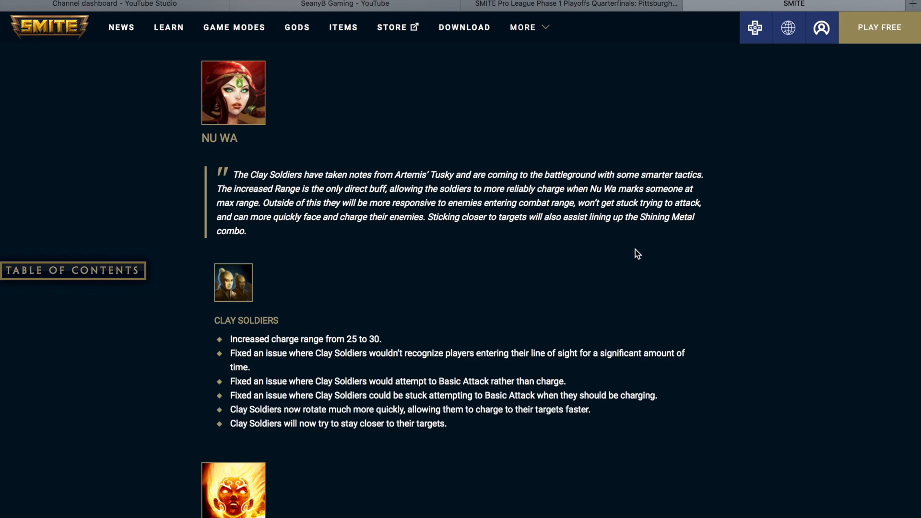
# Step: Scroll past Nu Wa's Clay Soldiers fixes to Sol's Unstable Manifestation designer note
pyautogui.scroll(-3)
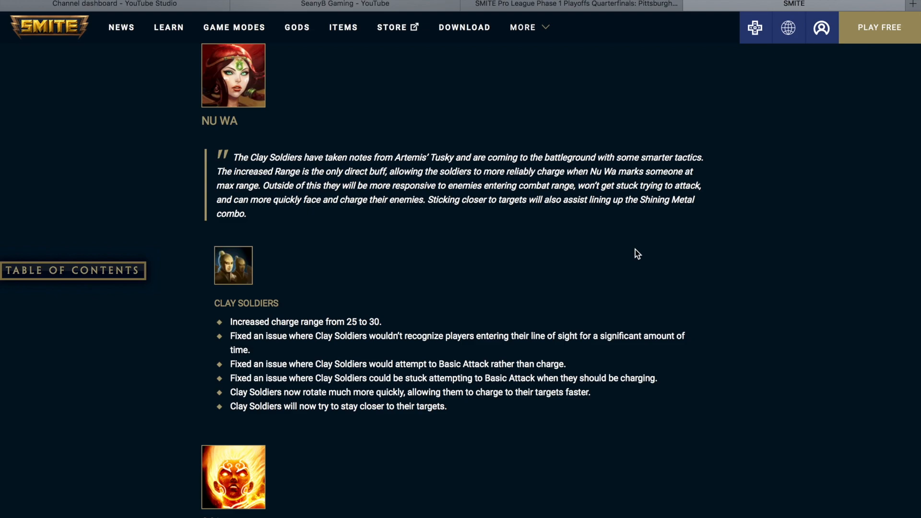
pyautogui.scroll(-3)
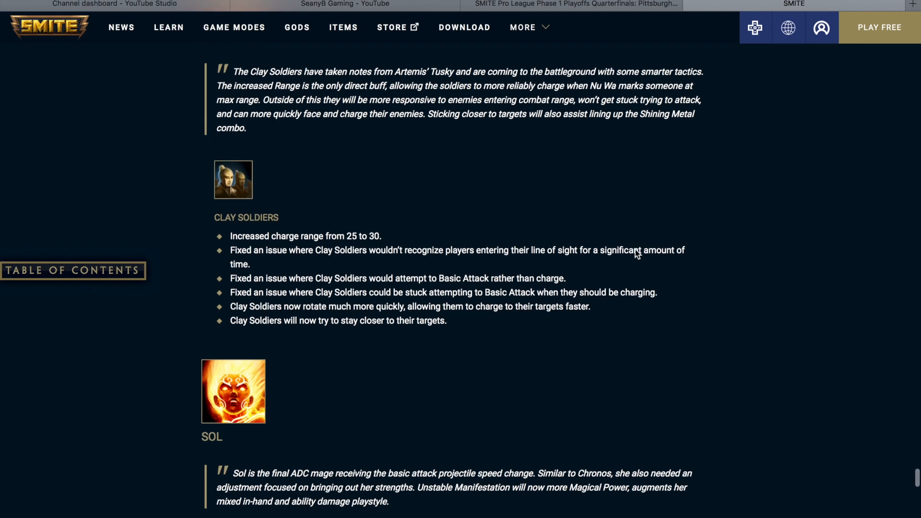
# Step: Scroll through Sol's projectile speed buffs to Terra's Basic Attack prefire change and Zhong Kui's entry
pyautogui.scroll(-3)
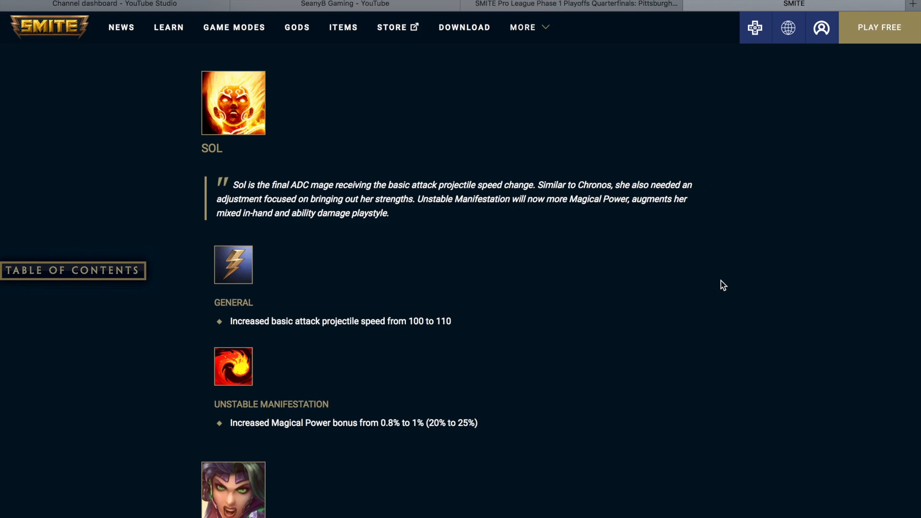
pyautogui.scroll(-3)
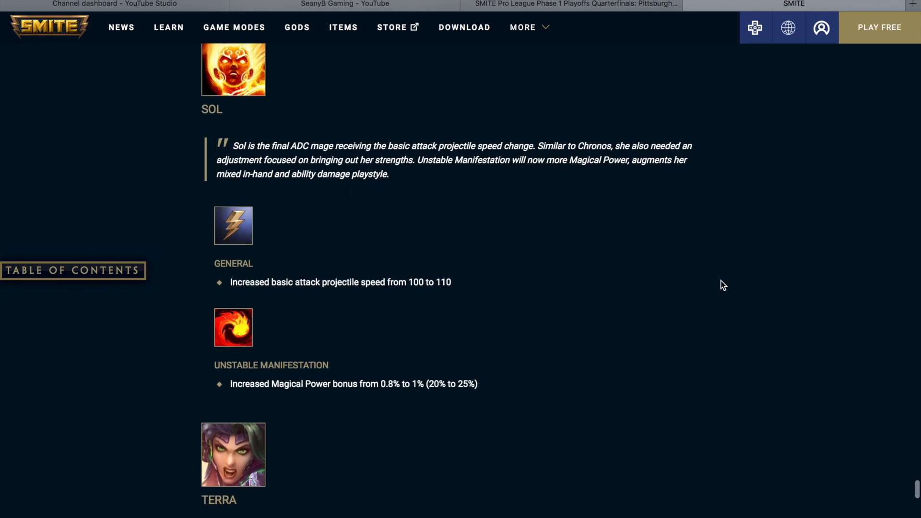
pyautogui.scroll(-3)
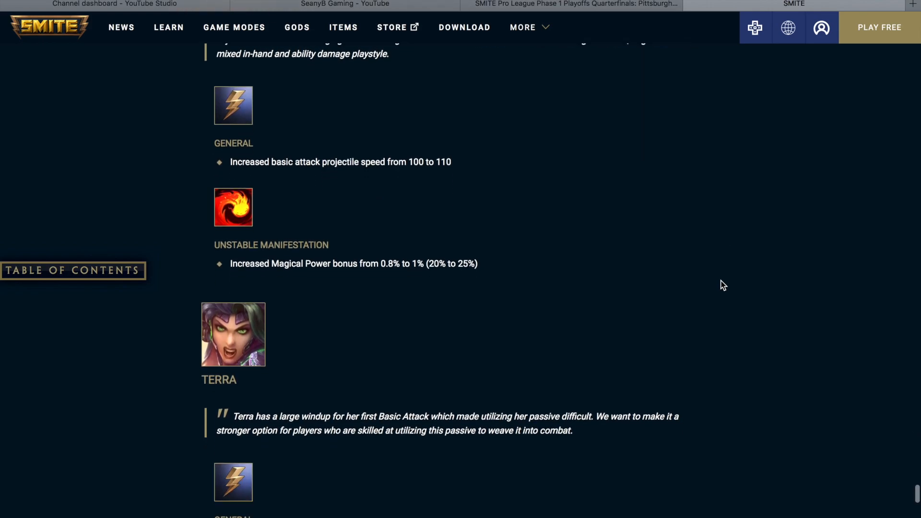
pyautogui.scroll(-3)
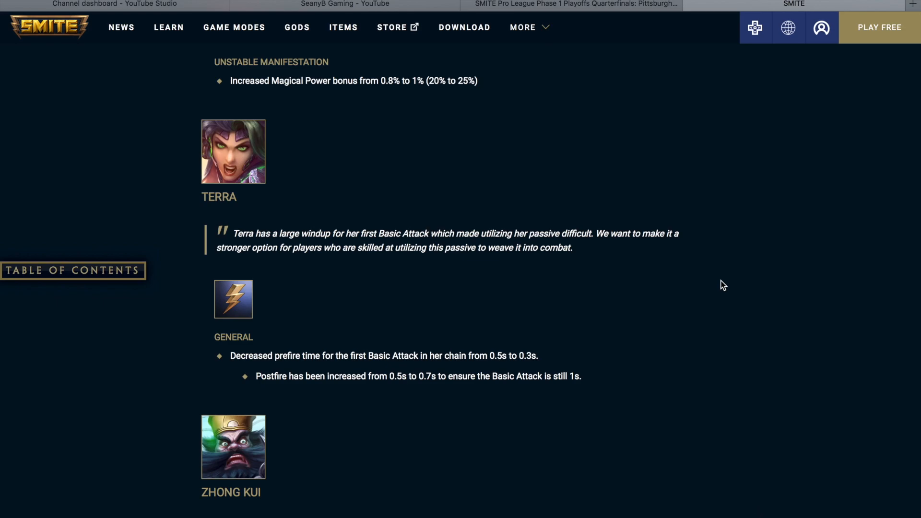
# Step: Scroll past Zhong Kui's Demon Bag revert to the PTS Balance Changes heading with Cthulhu's Rushing Terror
pyautogui.scroll(-3)
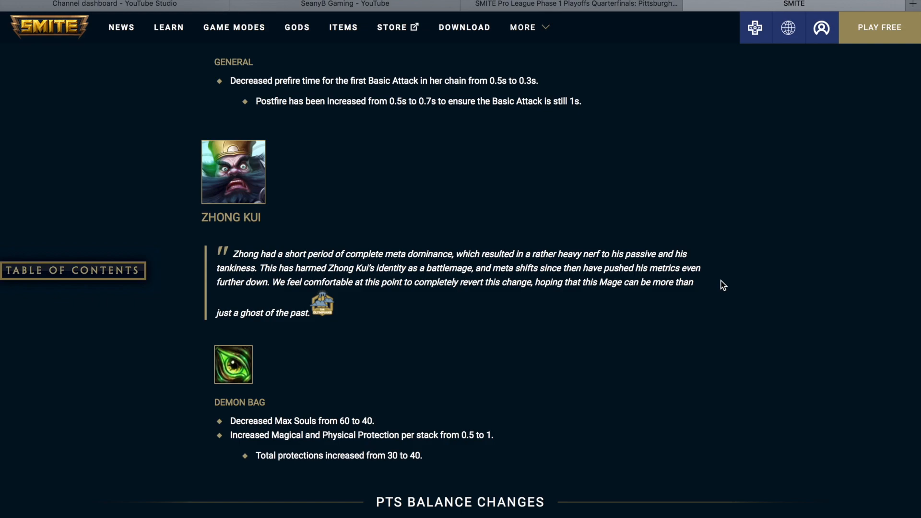
pyautogui.scroll(-3)
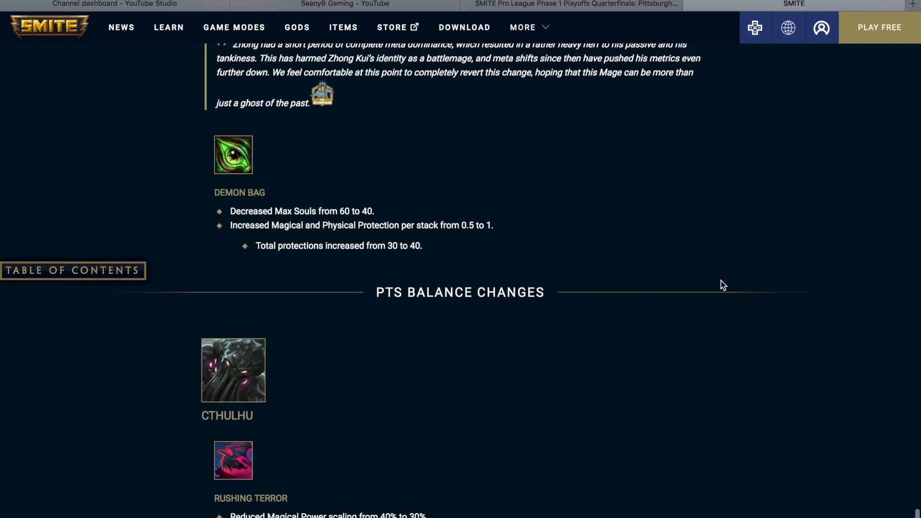
# Step: Scroll through Cthulhu's PTS nerfs to Rushing Terror, Descend Into Madness and Sever until New God Skins appear
pyautogui.scroll(-3)
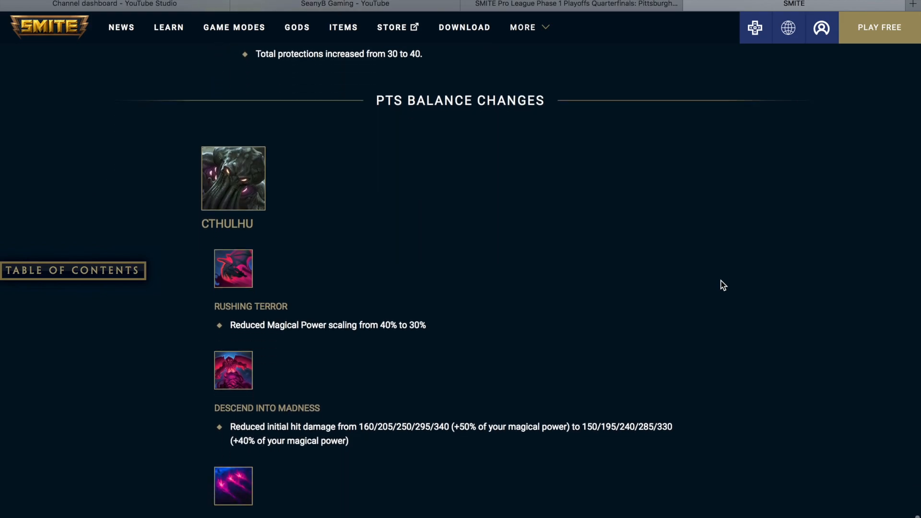
pyautogui.scroll(-3)
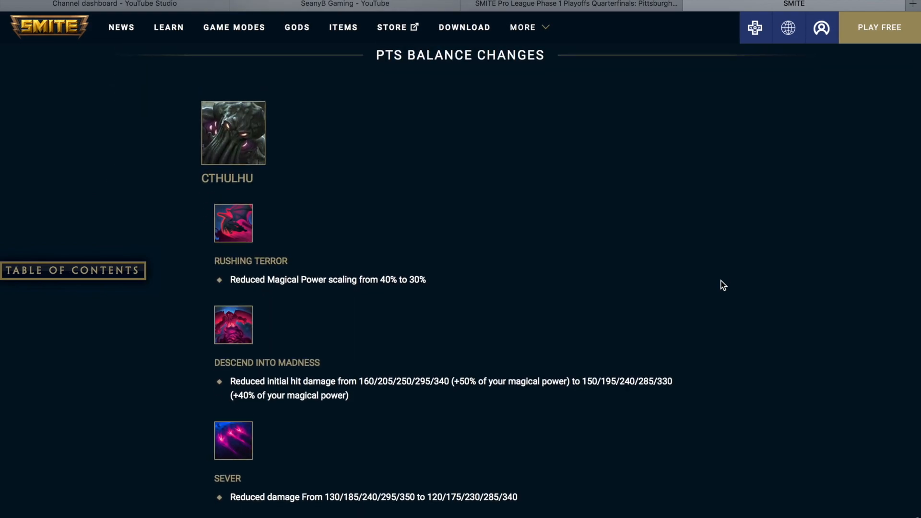
pyautogui.scroll(-3)
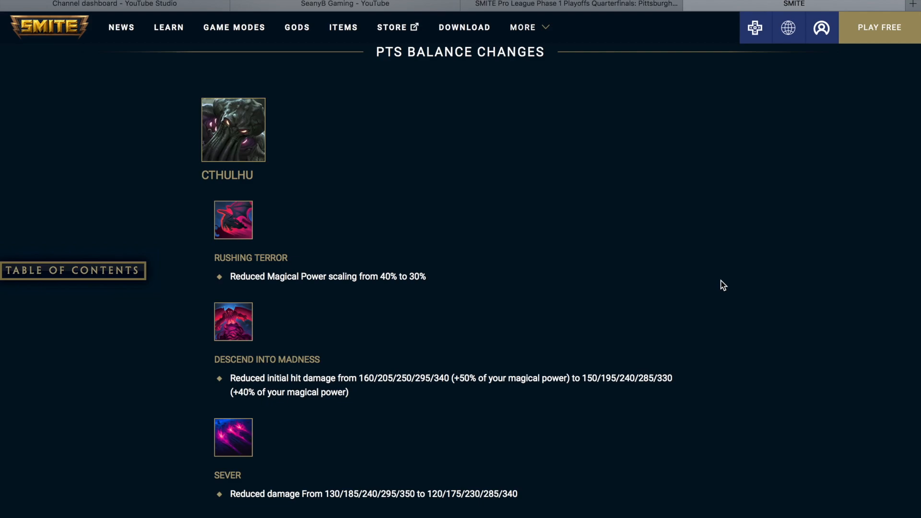
pyautogui.scroll(-3)
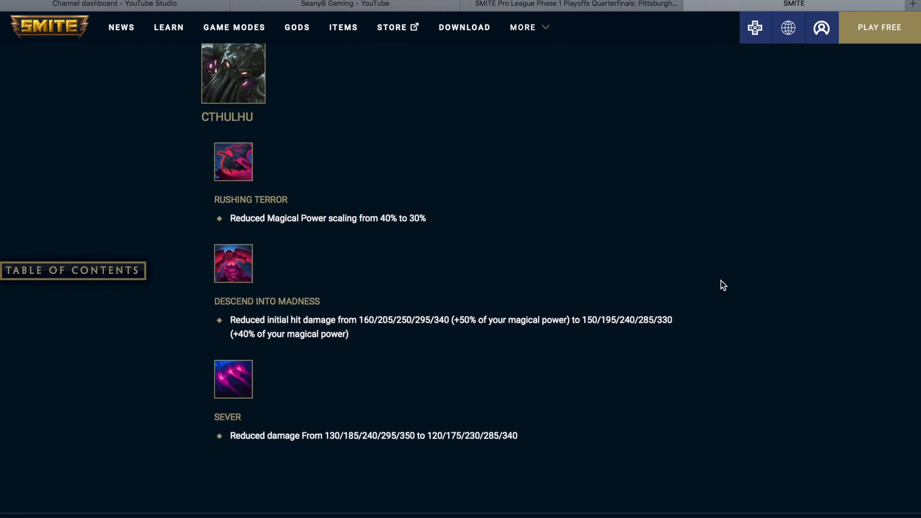
pyautogui.scroll(-3)
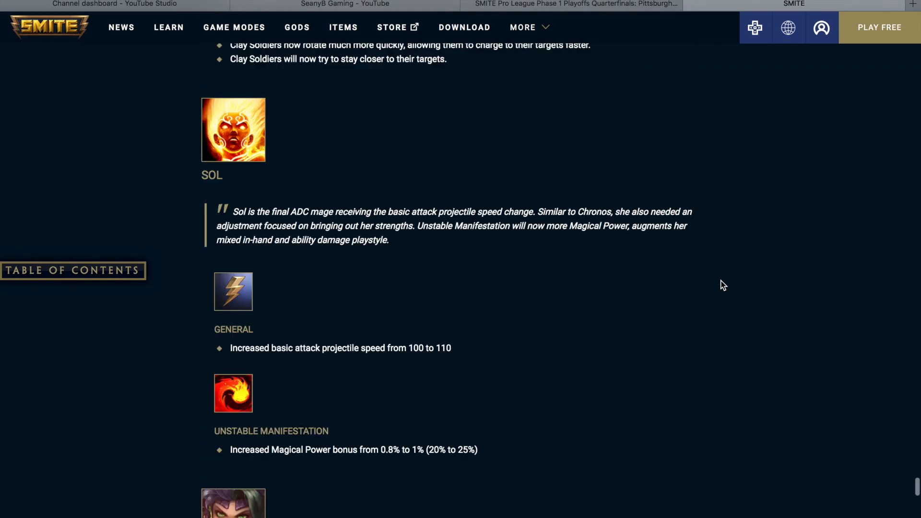
pyautogui.scroll(-3)
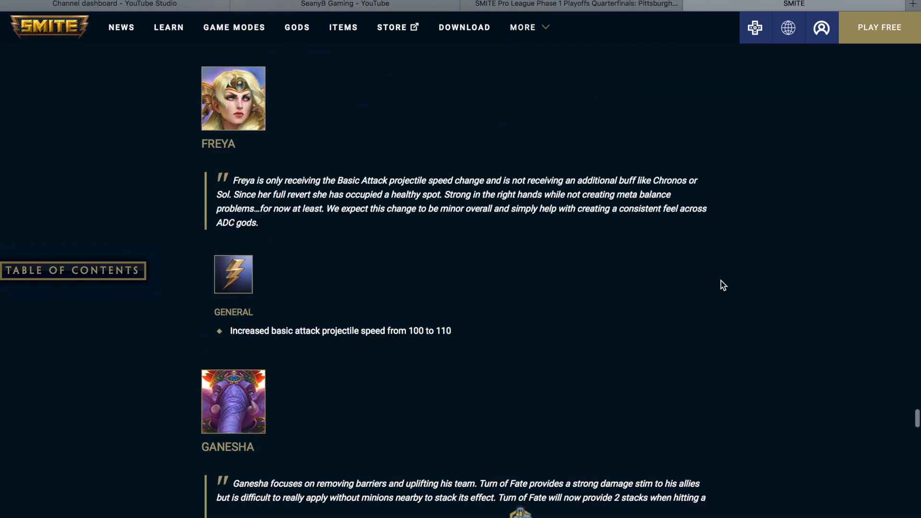
pyautogui.scroll(-3)
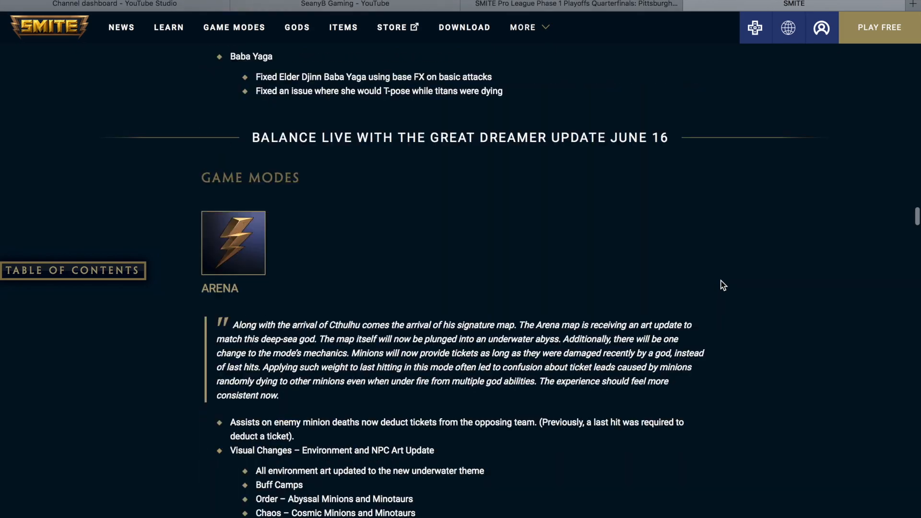
pyautogui.scroll(-3)
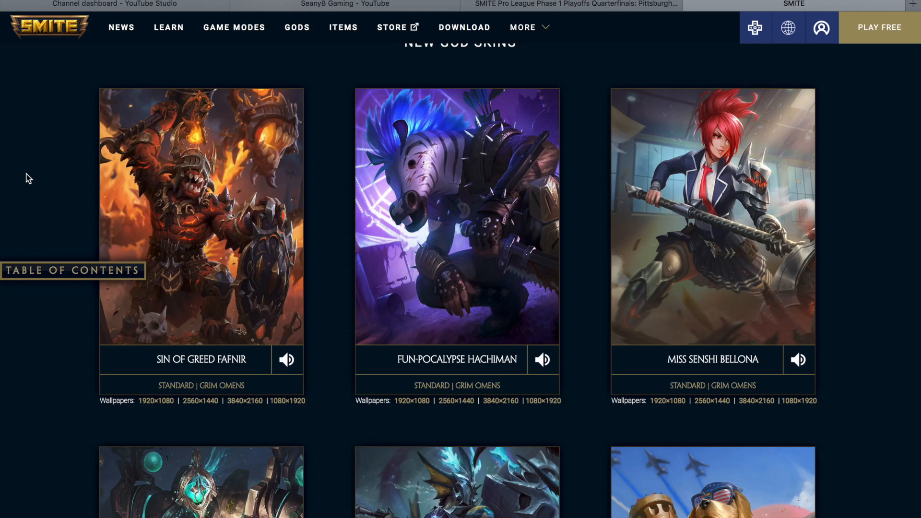
pyautogui.moveTo(28, 179)
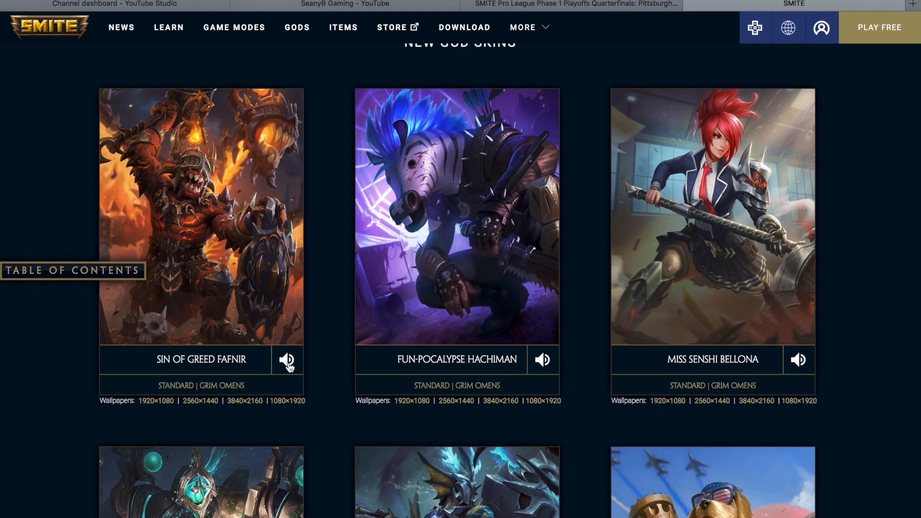
# Step: Play the Sin of Greed Fafnir and Fun-Pocalypse Hachiman skin audio previews
pyautogui.click(286, 359)
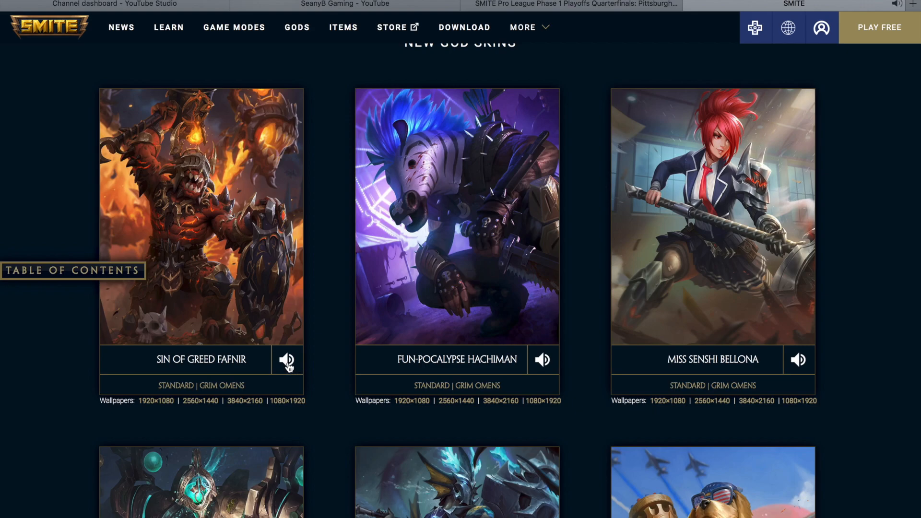
pyautogui.moveTo(321, 362)
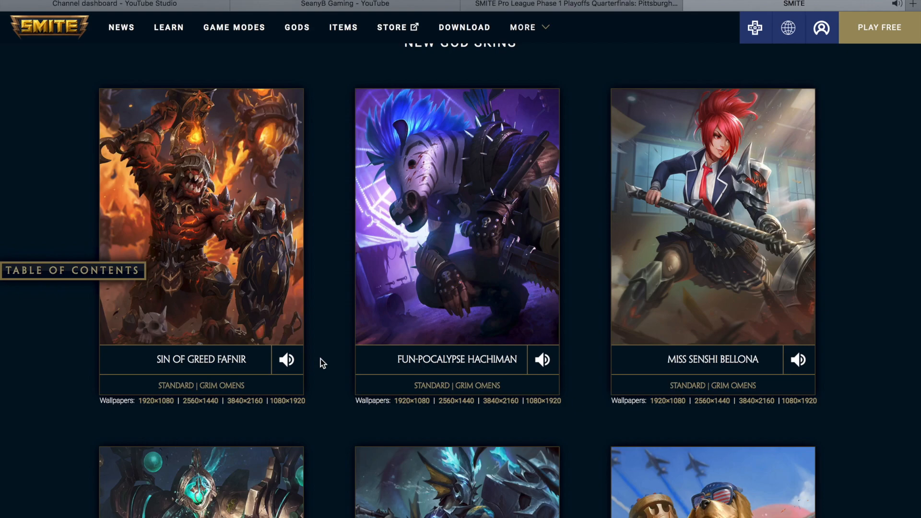
pyautogui.moveTo(331, 360)
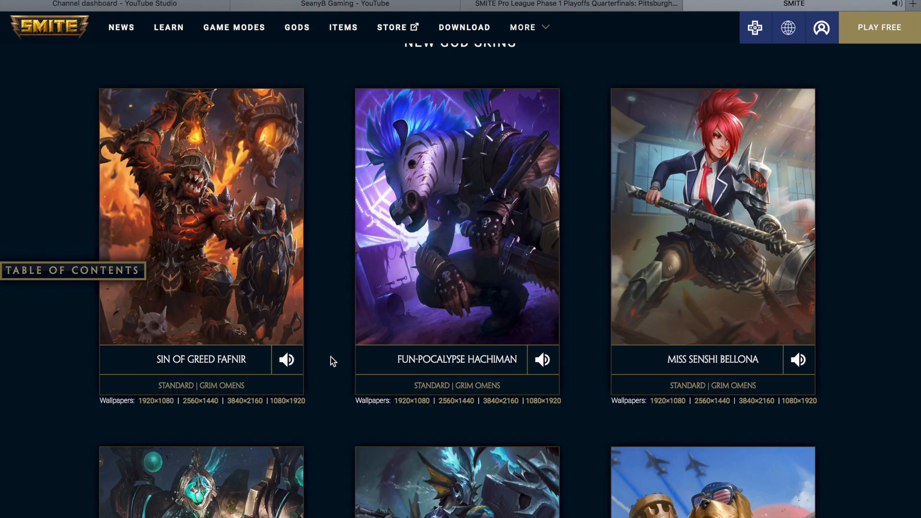
pyautogui.moveTo(529, 390)
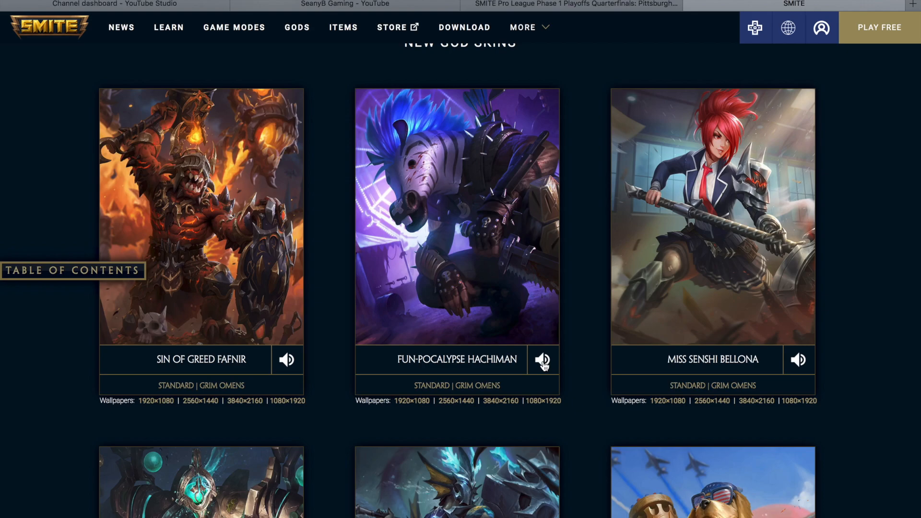
pyautogui.click(541, 359)
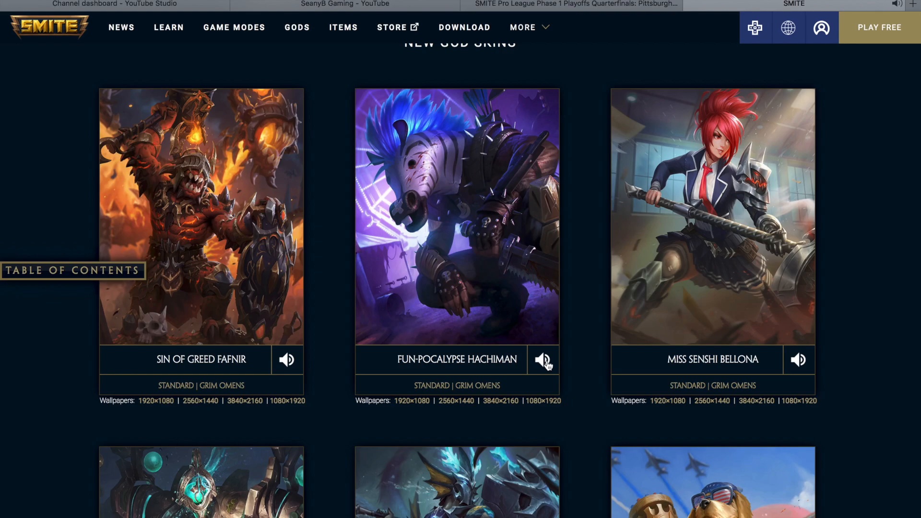
pyautogui.moveTo(603, 368)
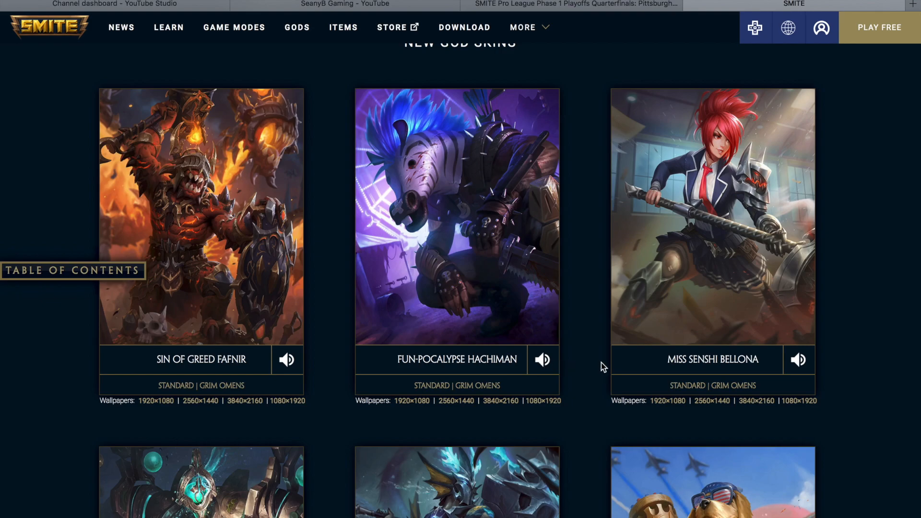
pyautogui.moveTo(799, 364)
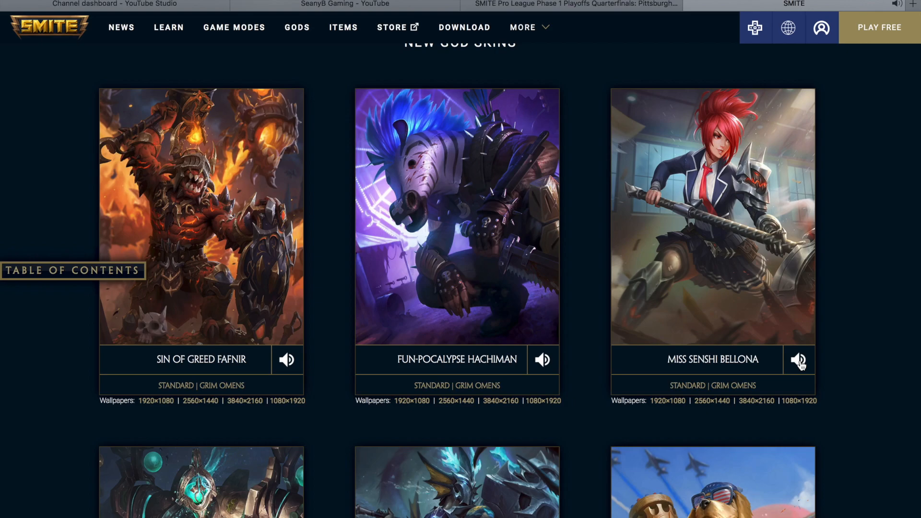
pyautogui.scroll(-3)
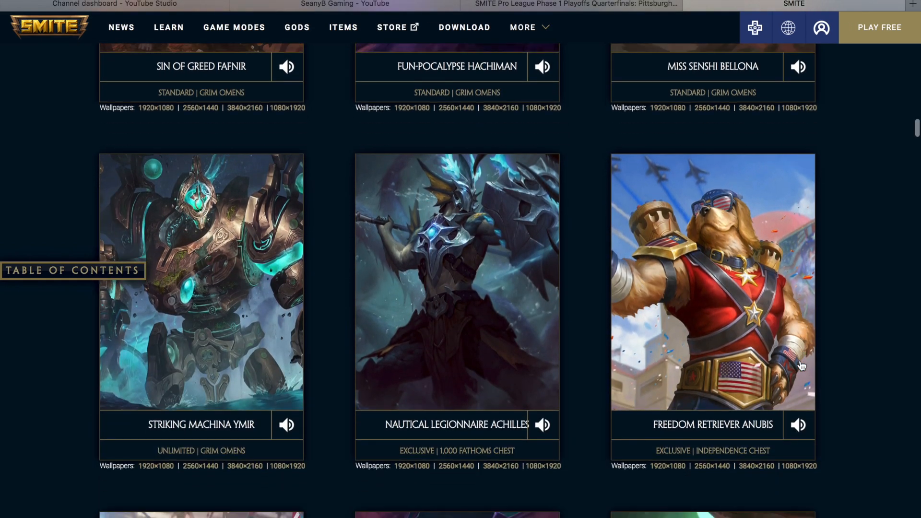
pyautogui.scroll(-3)
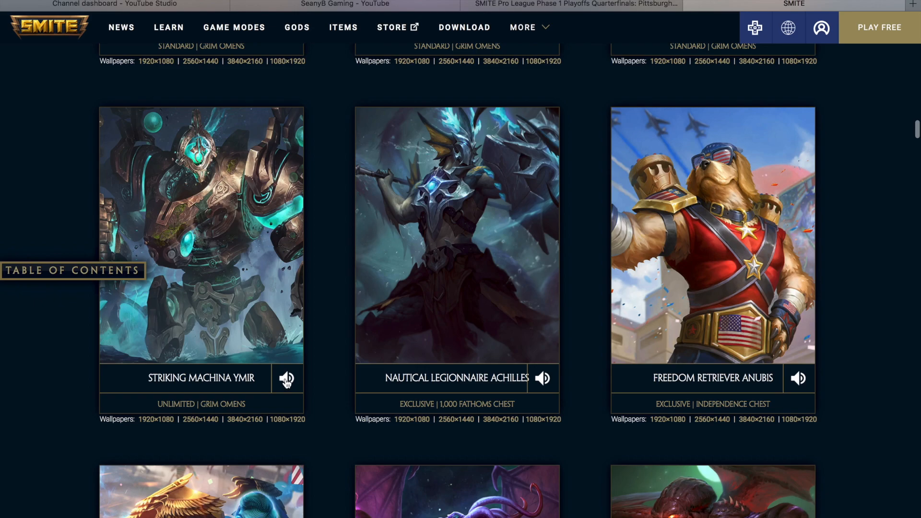
pyautogui.click(287, 378)
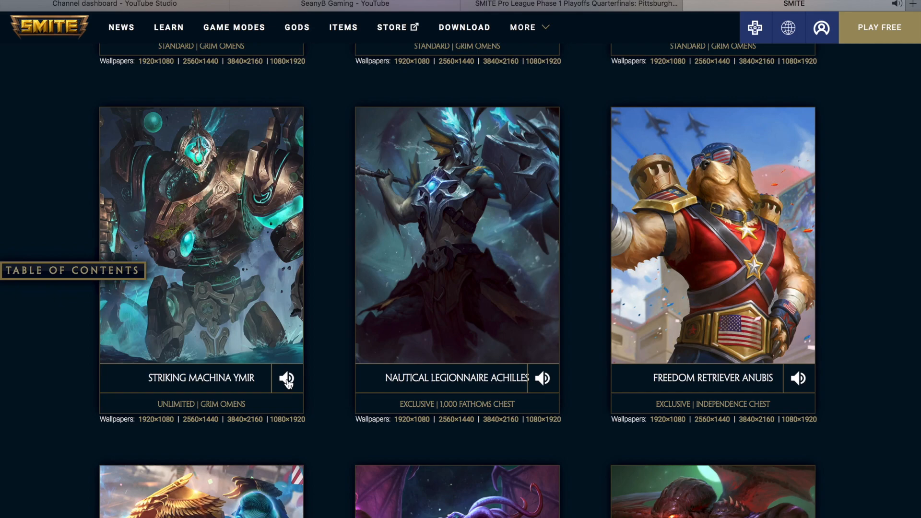
pyautogui.moveTo(487, 401)
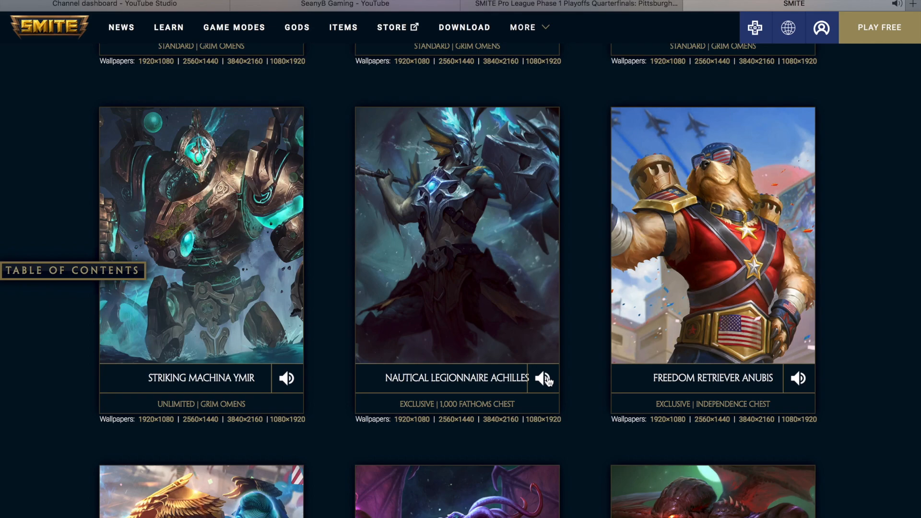
pyautogui.moveTo(589, 382)
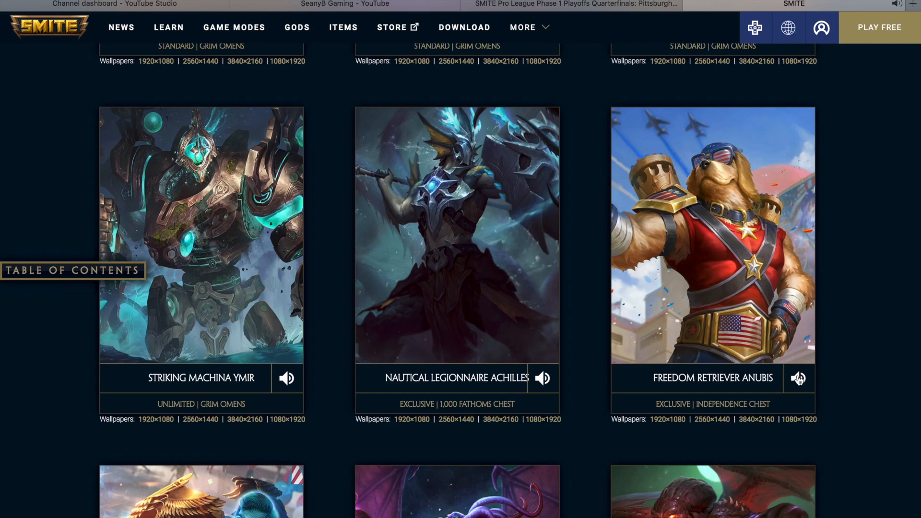
pyautogui.moveTo(558, 390)
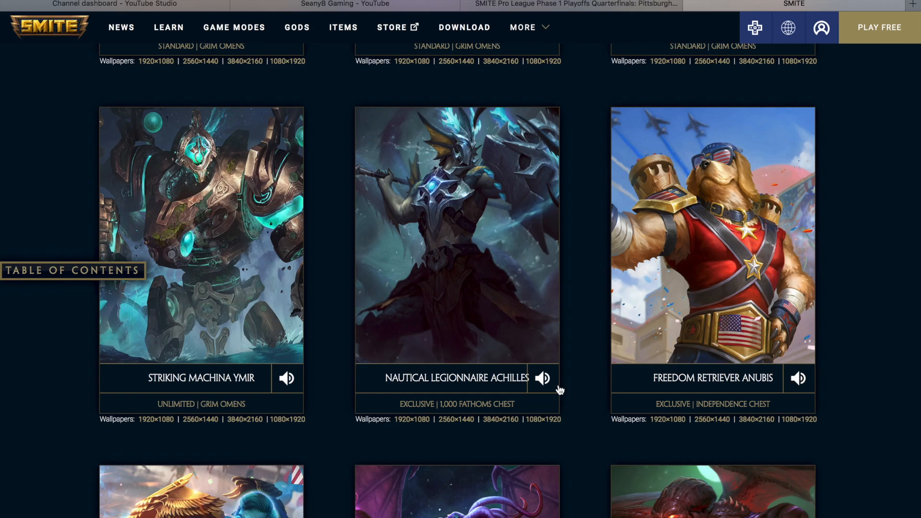
# Step: Reveal the Presidential Punisher Janus and Cthulhu skin row and play Ascended Cthulhu's voice preview
pyautogui.scroll(-3)
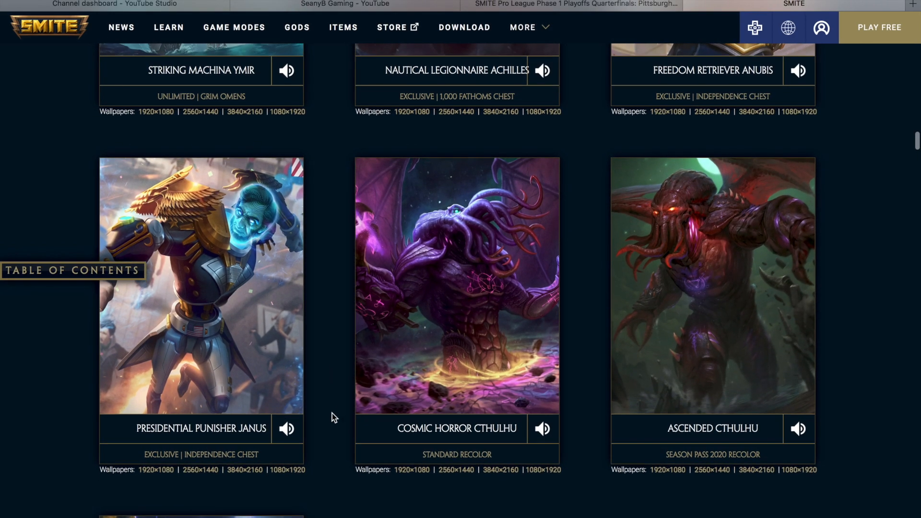
pyautogui.moveTo(291, 431)
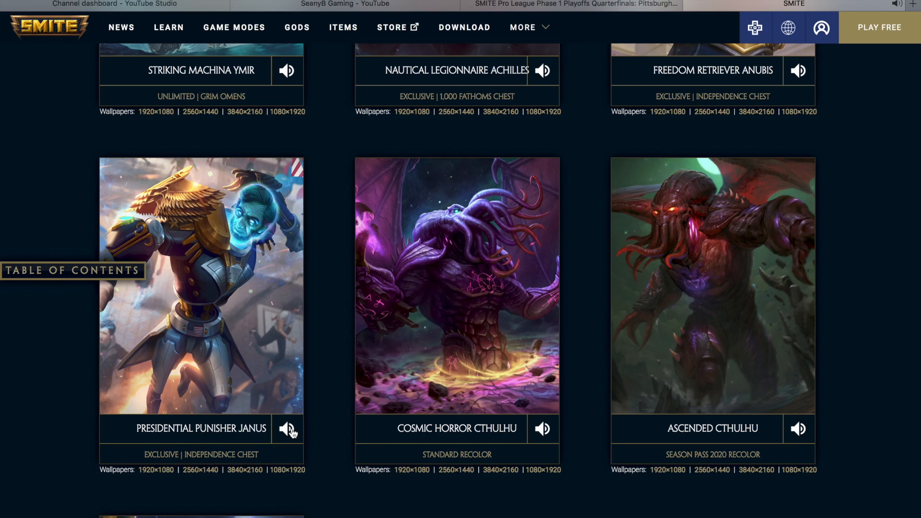
pyautogui.moveTo(556, 442)
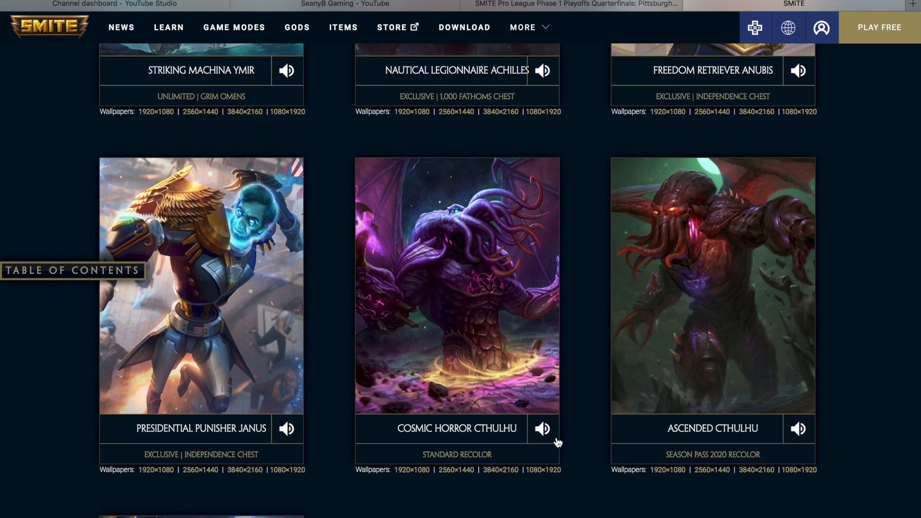
pyautogui.moveTo(543, 428)
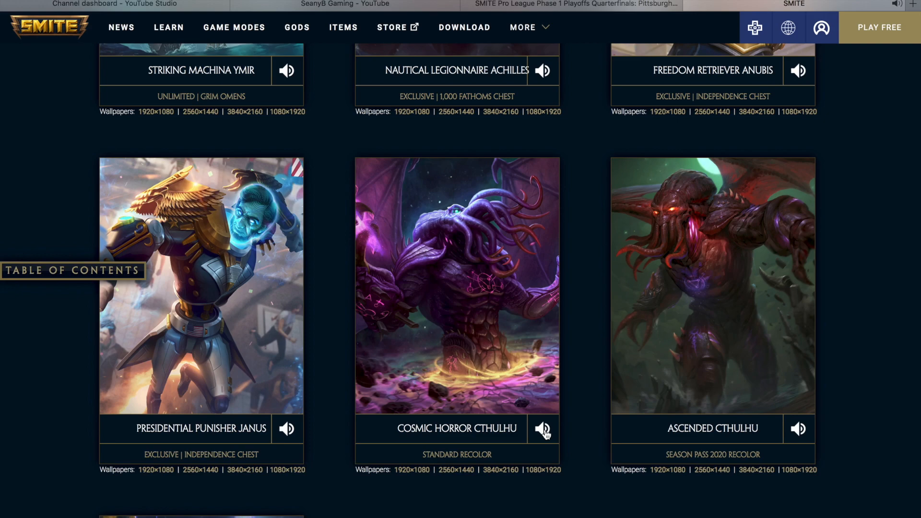
pyautogui.moveTo(613, 432)
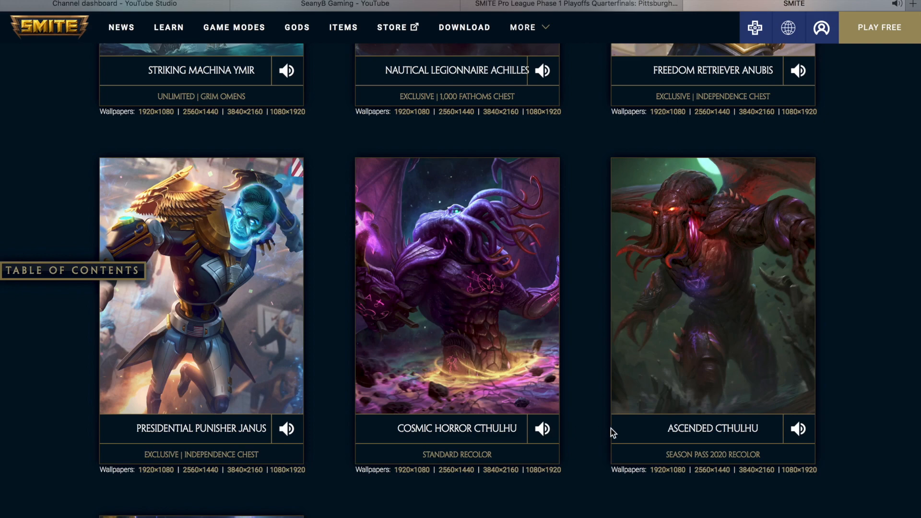
pyautogui.moveTo(720, 429)
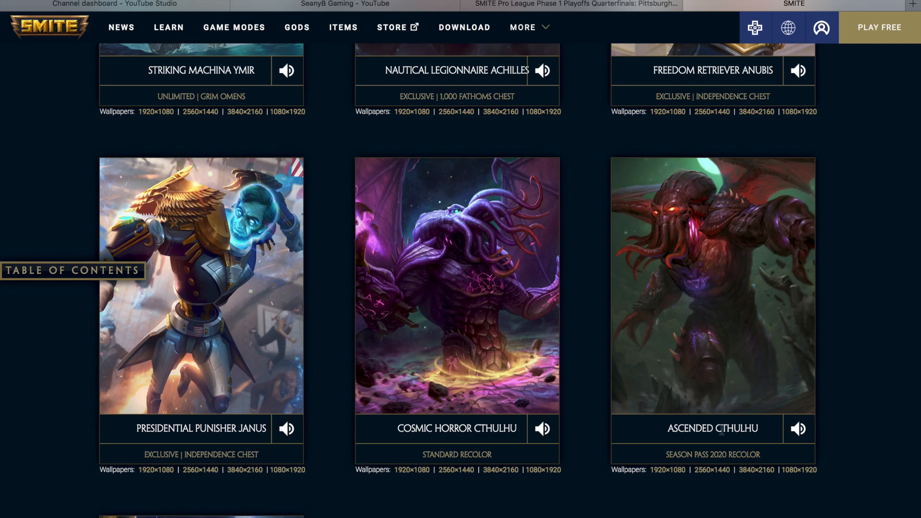
pyautogui.moveTo(797, 427)
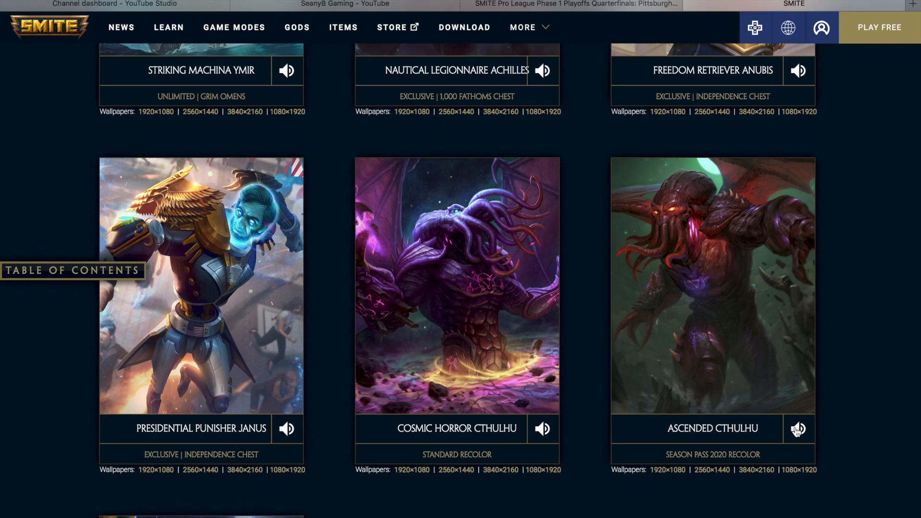
pyautogui.click(797, 428)
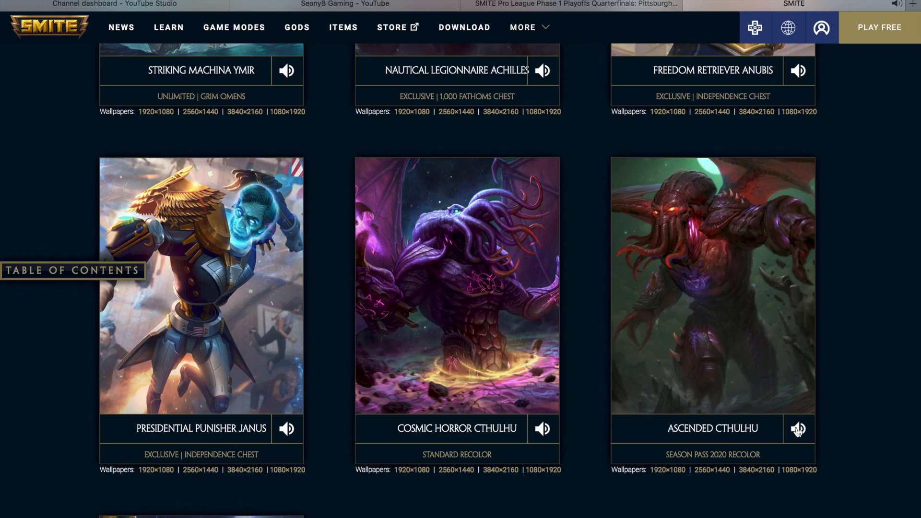
pyautogui.moveTo(597, 436)
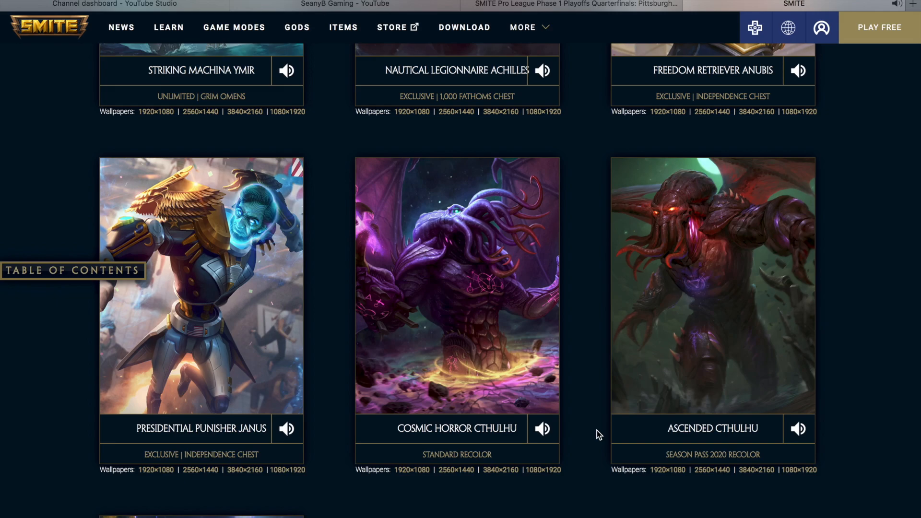
pyautogui.scroll(-3)
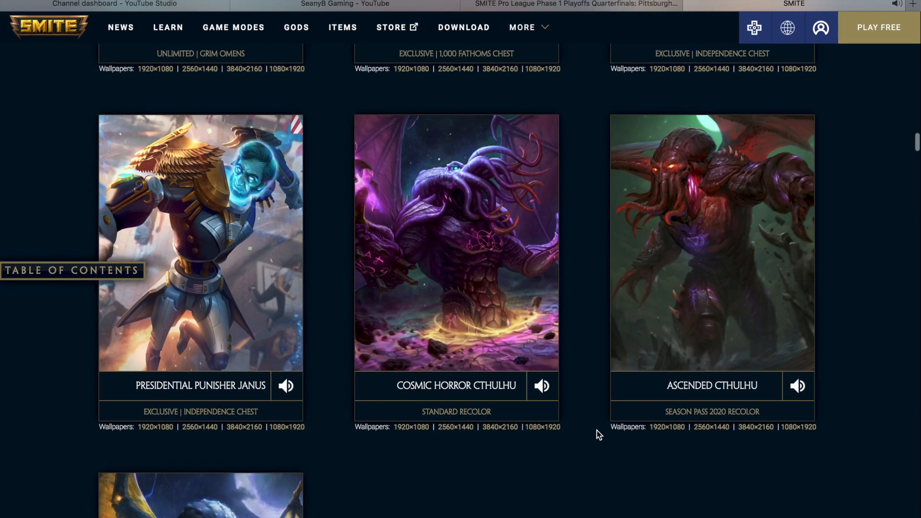
# Step: Reveal the Cthulhu Mastery skin card and play its voice preview
pyautogui.scroll(-3)
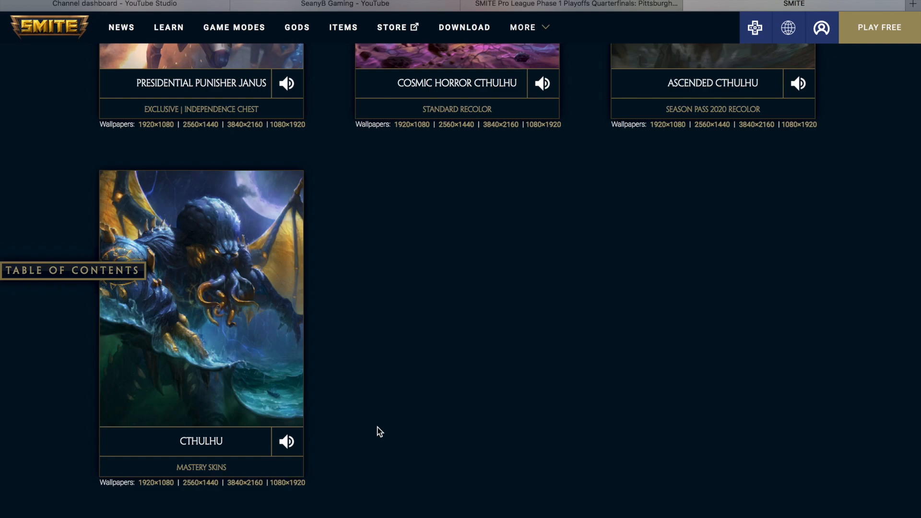
pyautogui.click(287, 442)
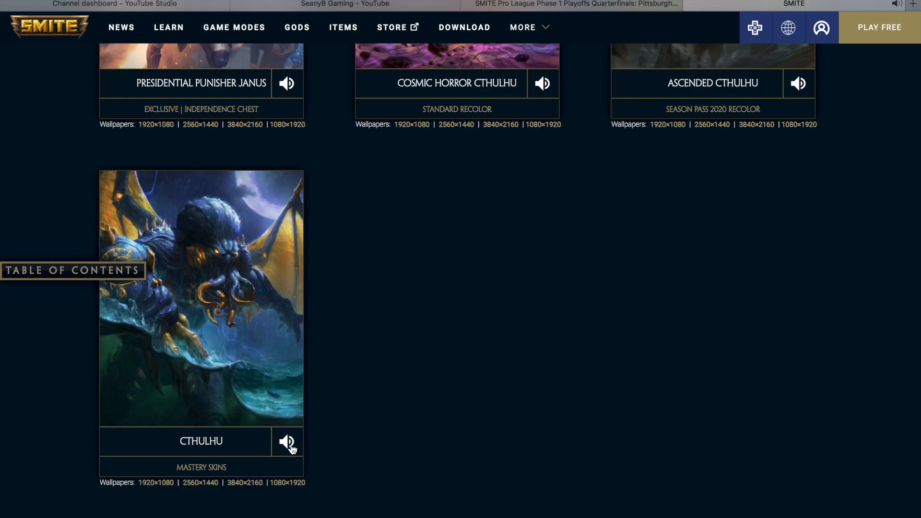
pyautogui.moveTo(342, 435)
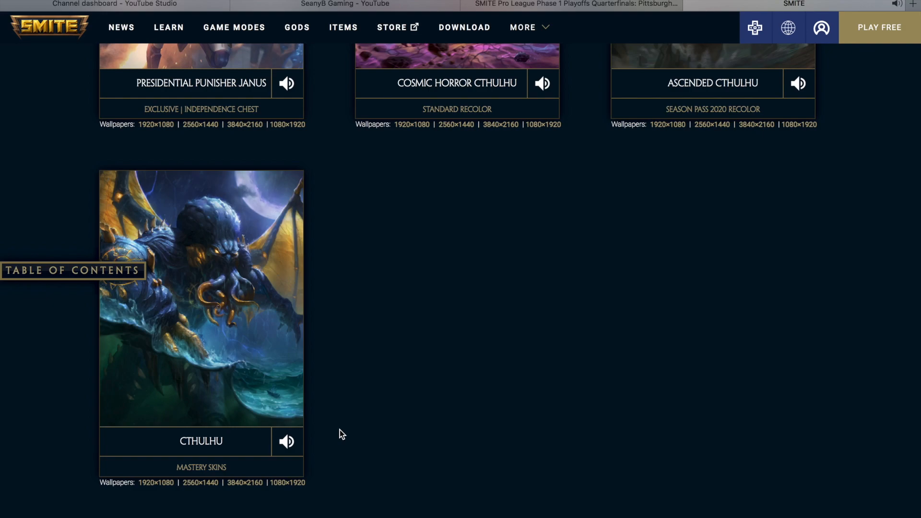
# Step: Scroll past the skins to the Update Release Schedule's June 2, June 16 and June 30 entries
pyautogui.scroll(-3)
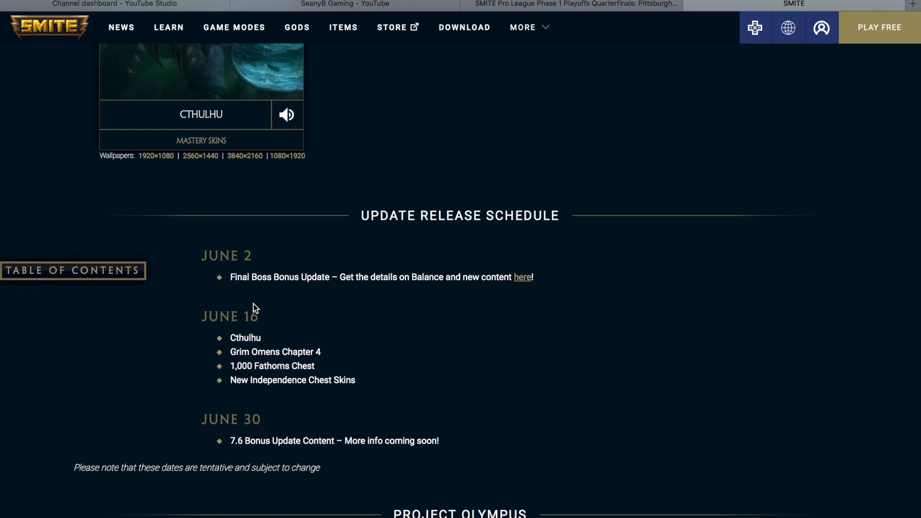
pyautogui.moveTo(251, 305)
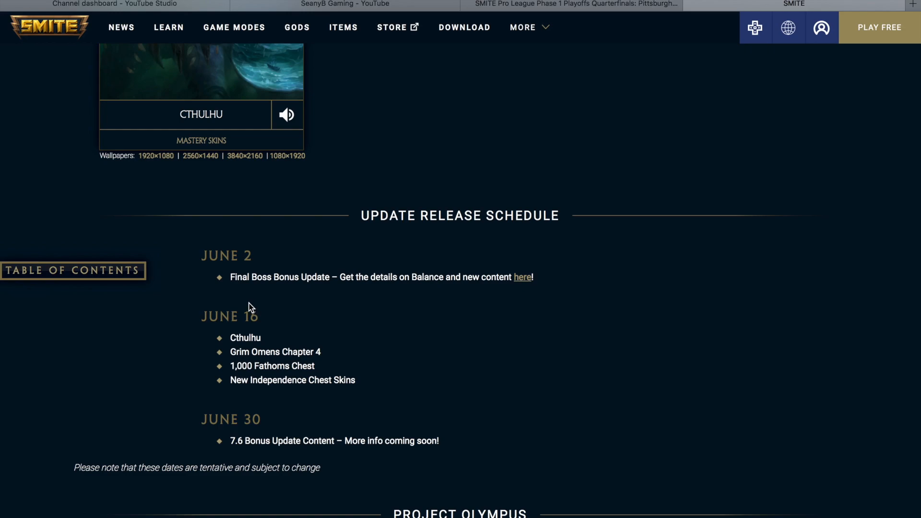
pyautogui.moveTo(252, 297)
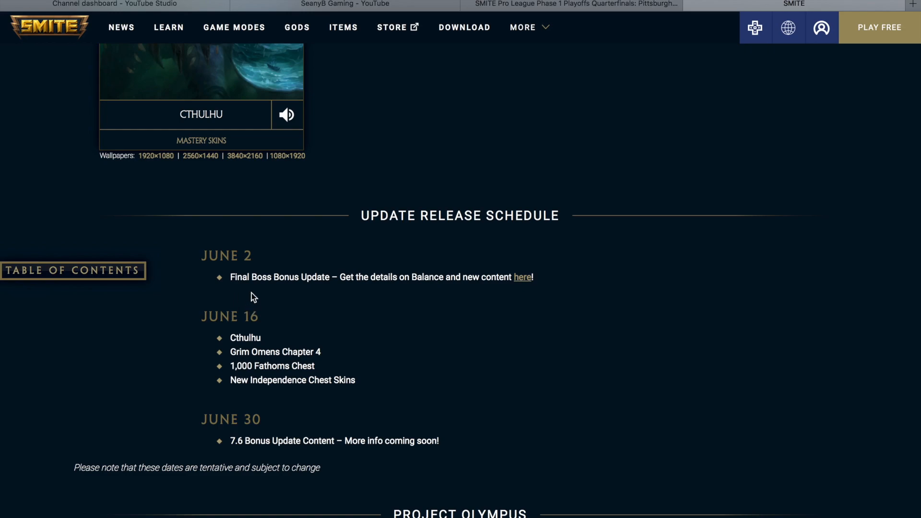
pyautogui.moveTo(300, 302)
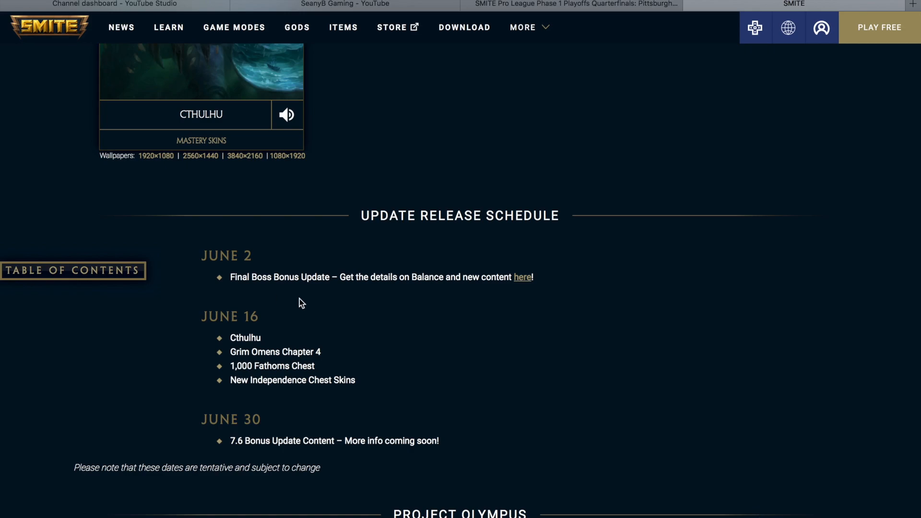
pyautogui.scroll(-3)
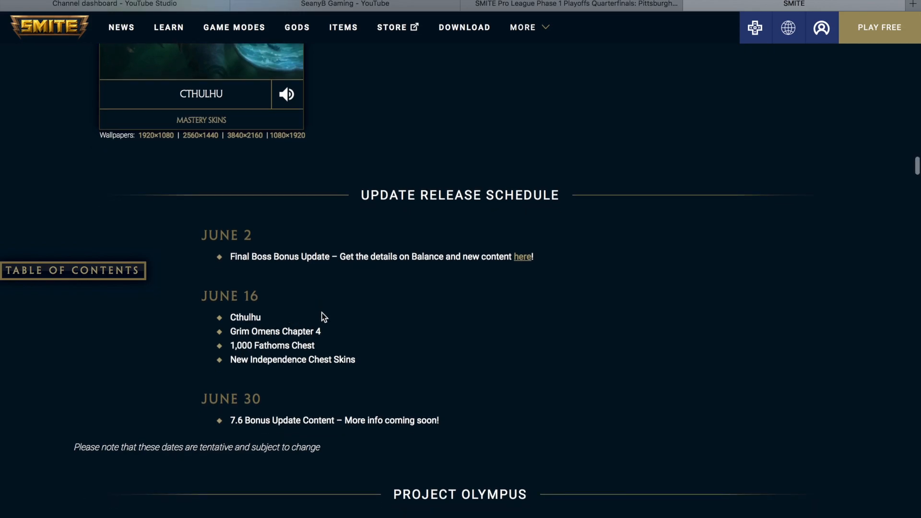
pyautogui.moveTo(322, 309)
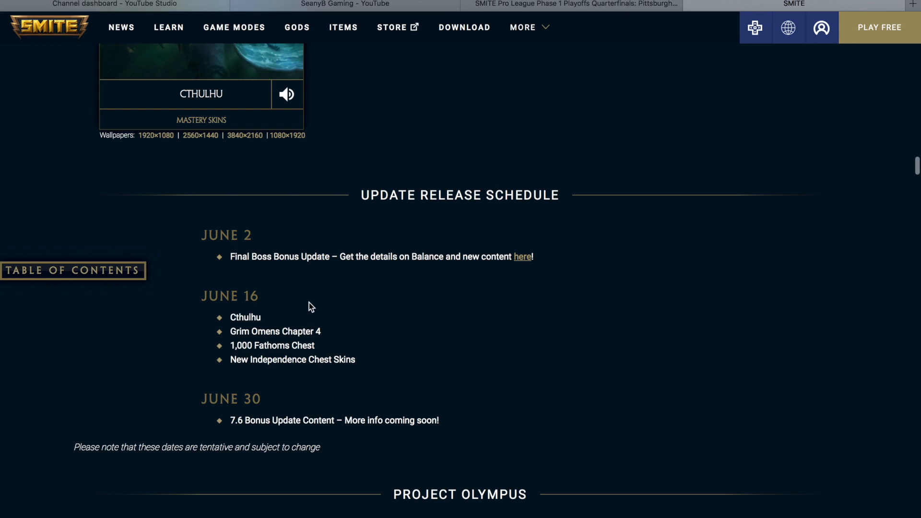
pyautogui.scroll(-3)
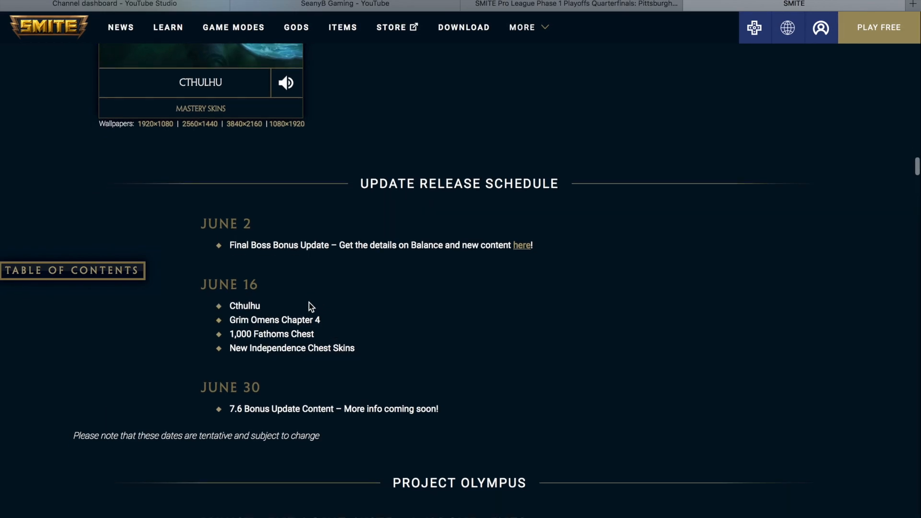
pyautogui.scroll(-3)
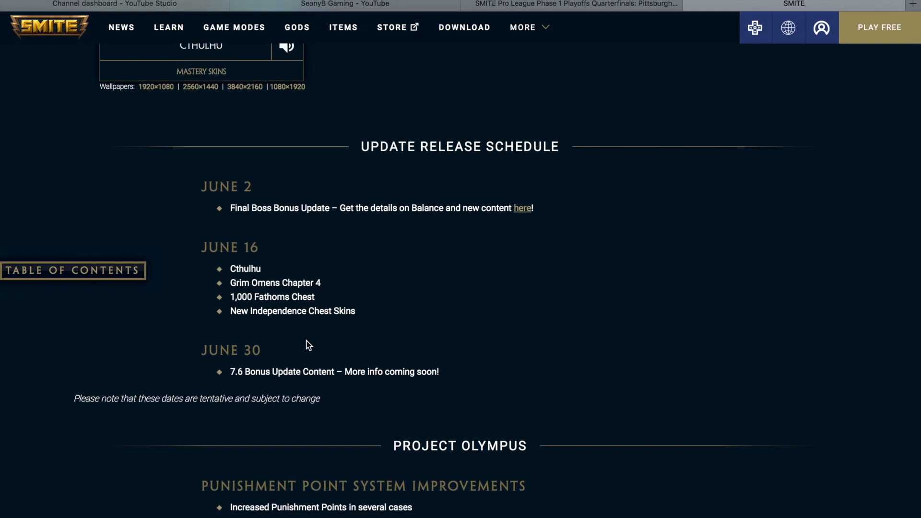
# Step: Scroll through Project Olympus punishment, UI and gameplay changes until Bug Fixes appear
pyautogui.scroll(-3)
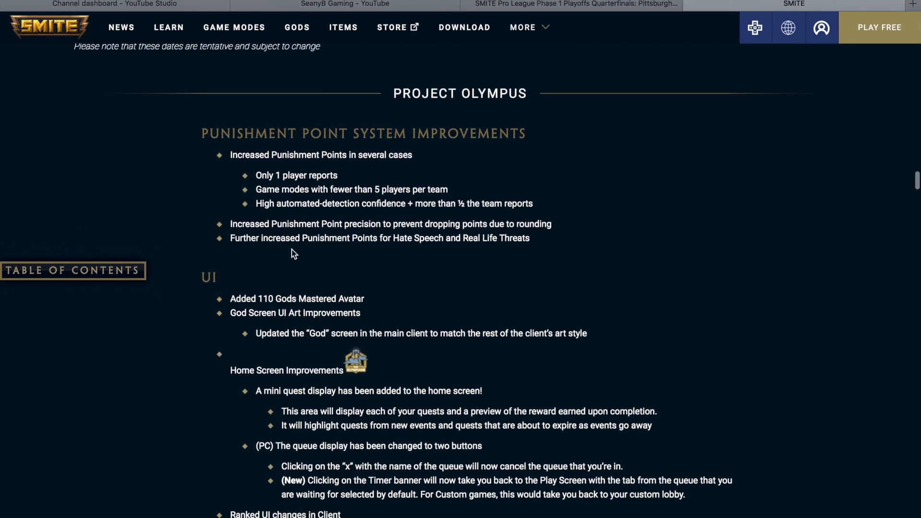
pyautogui.moveTo(367, 219)
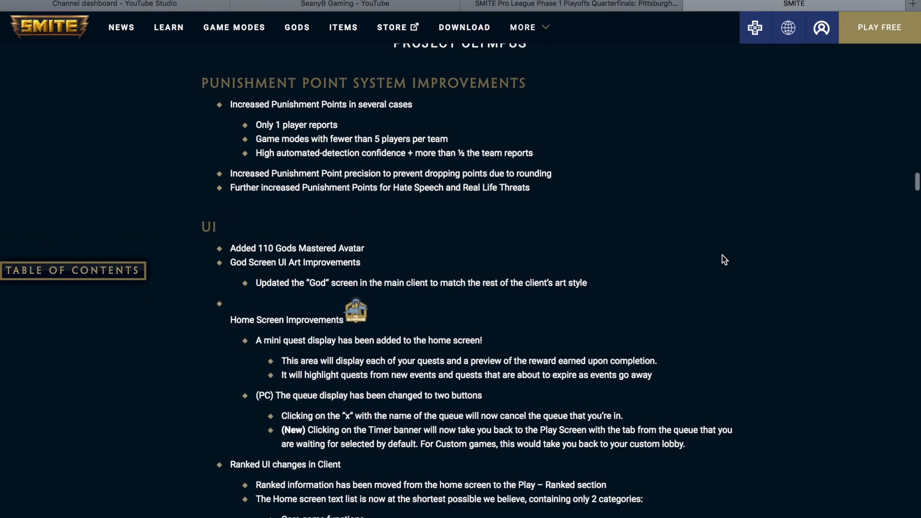
pyautogui.scroll(-3)
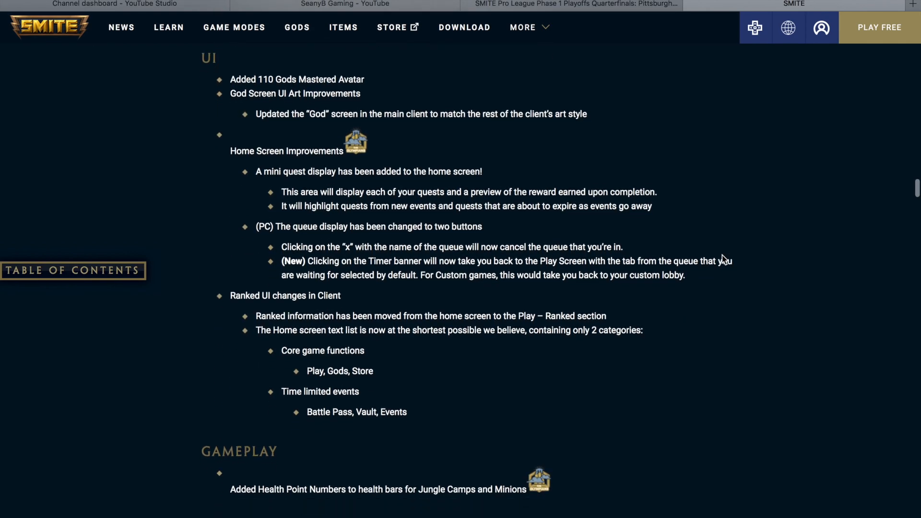
pyautogui.scroll(-3)
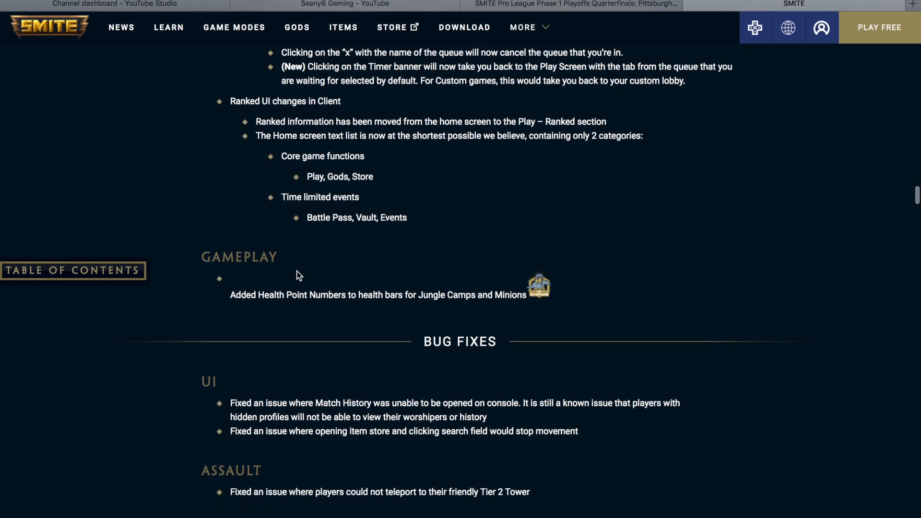
pyautogui.moveTo(280, 308)
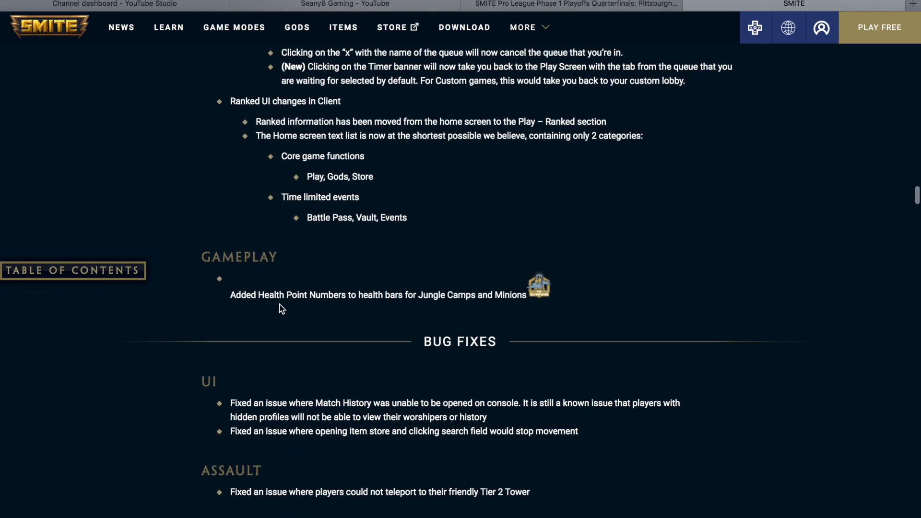
pyautogui.moveTo(411, 311)
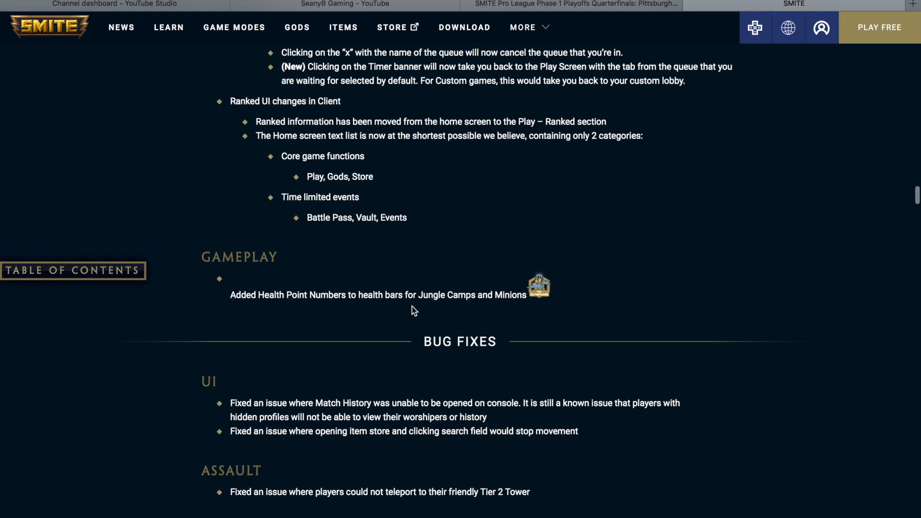
pyautogui.moveTo(629, 279)
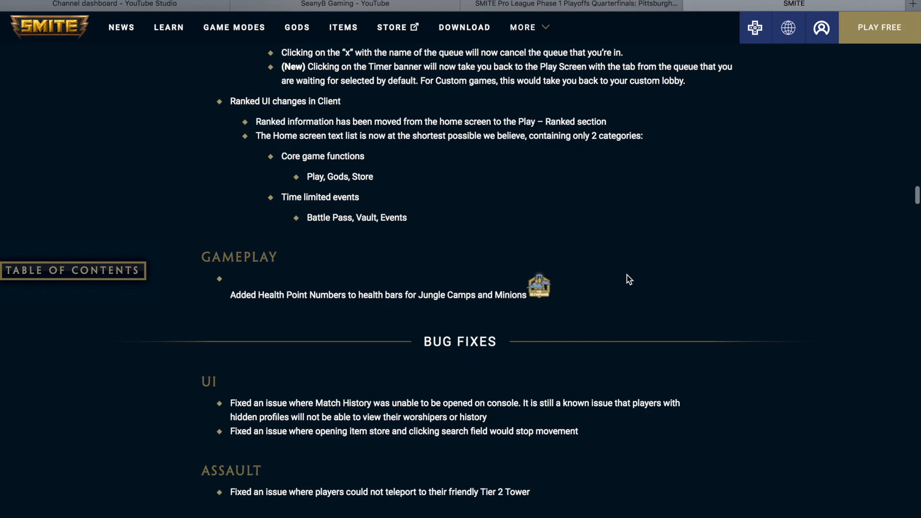
pyautogui.scroll(-3)
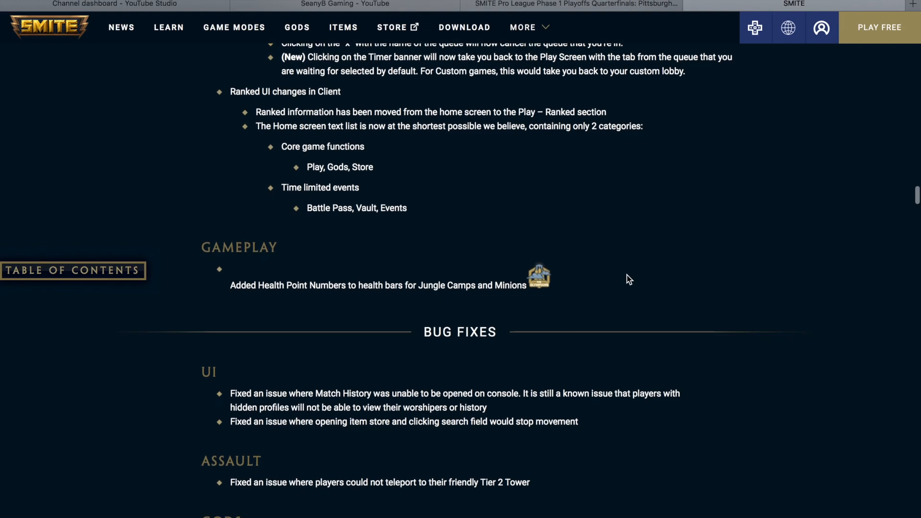
# Step: Scroll through UI, Assault and gods bug fixes to Arena's underwater map changes under June 16
pyautogui.scroll(-3)
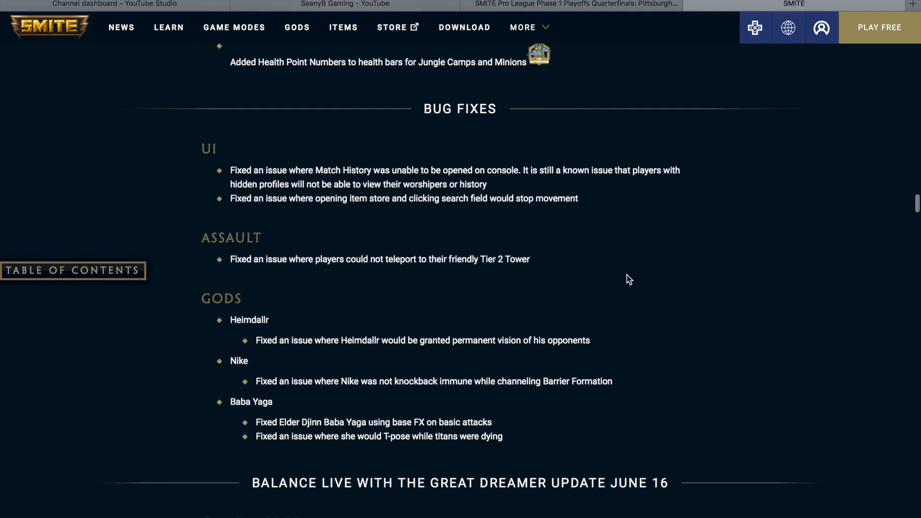
pyautogui.scroll(-3)
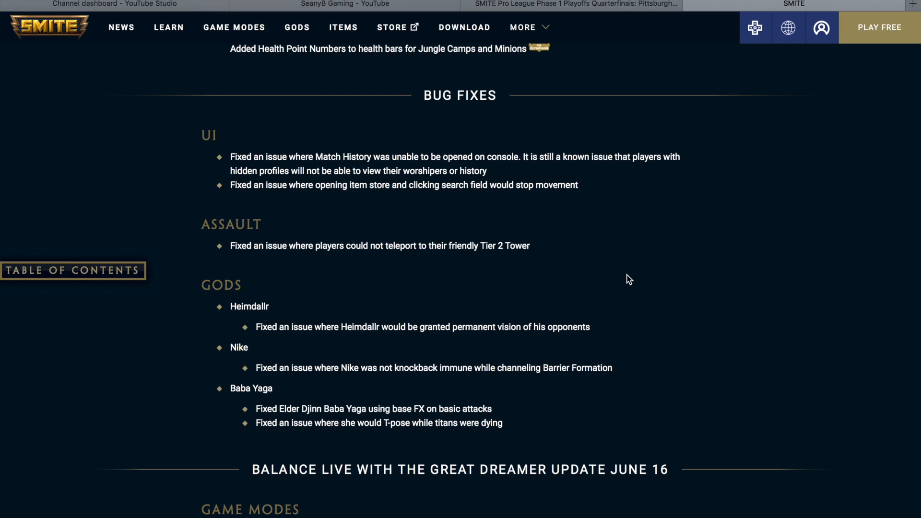
pyautogui.moveTo(604, 262)
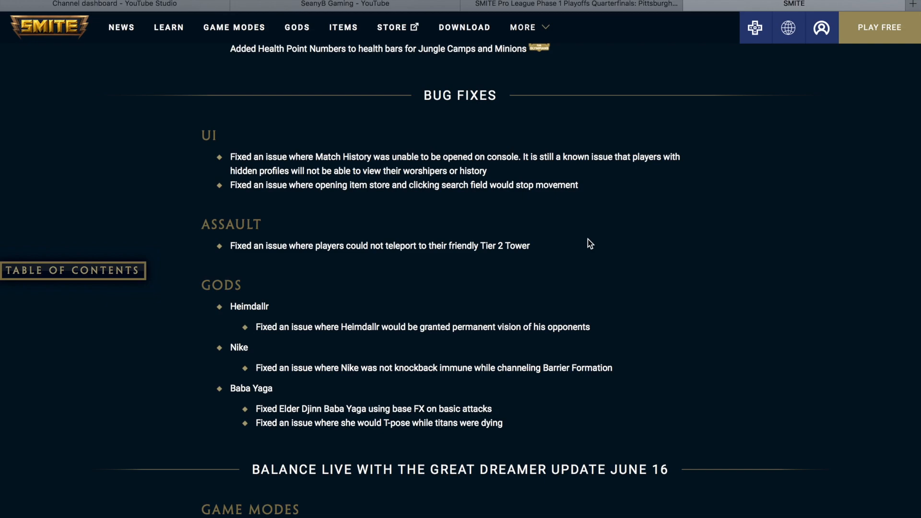
pyautogui.scroll(-3)
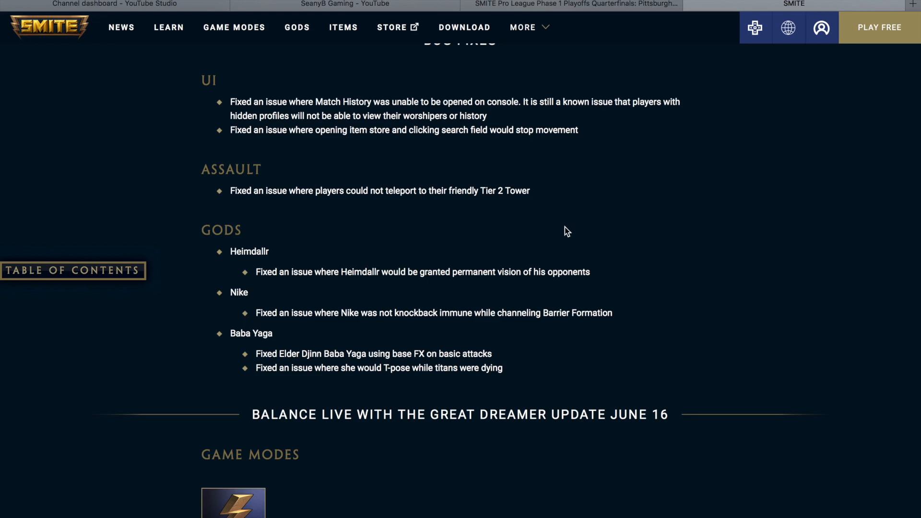
pyautogui.scroll(-3)
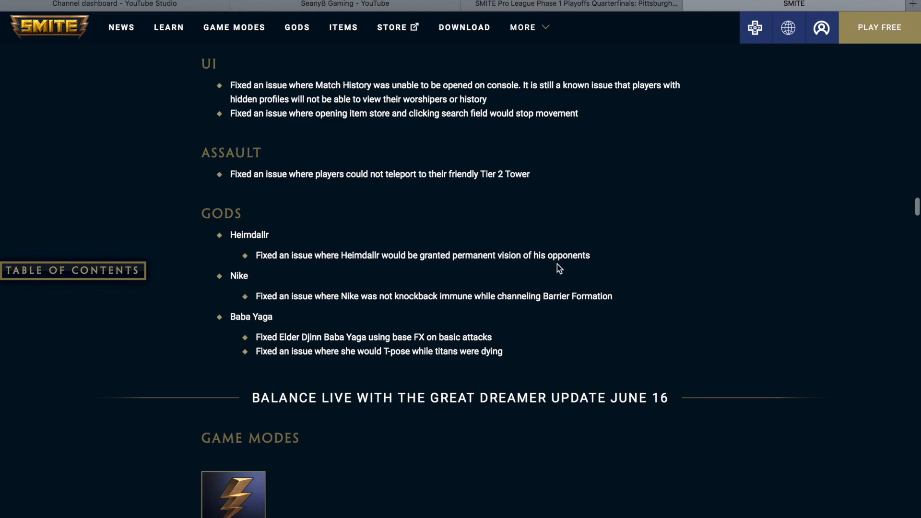
pyautogui.moveTo(556, 276)
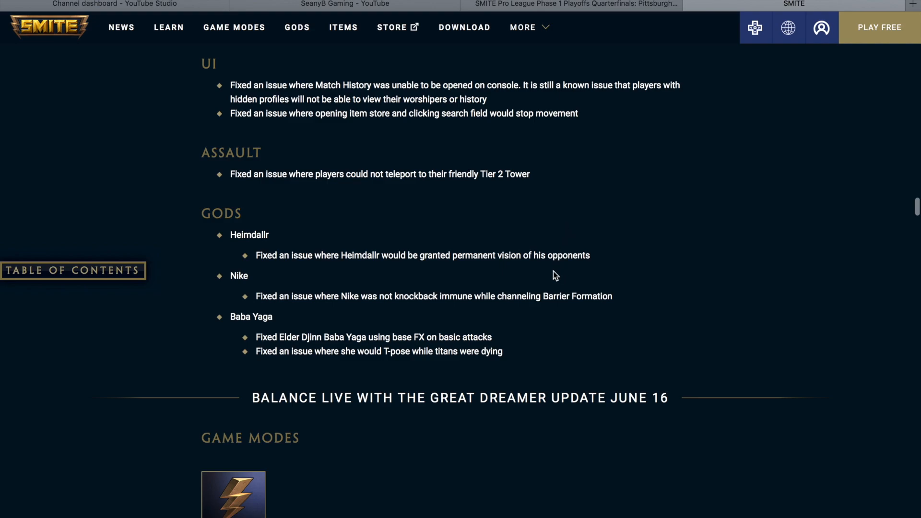
pyautogui.moveTo(540, 276)
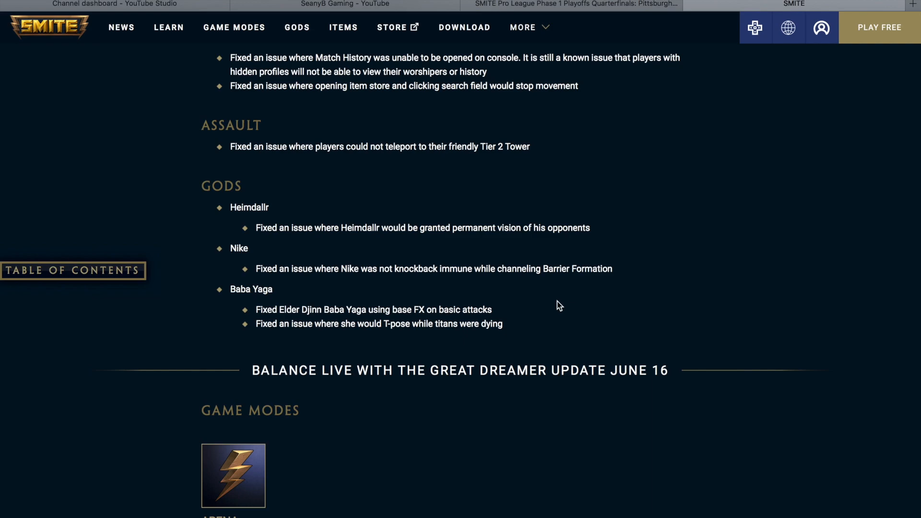
pyautogui.scroll(-3)
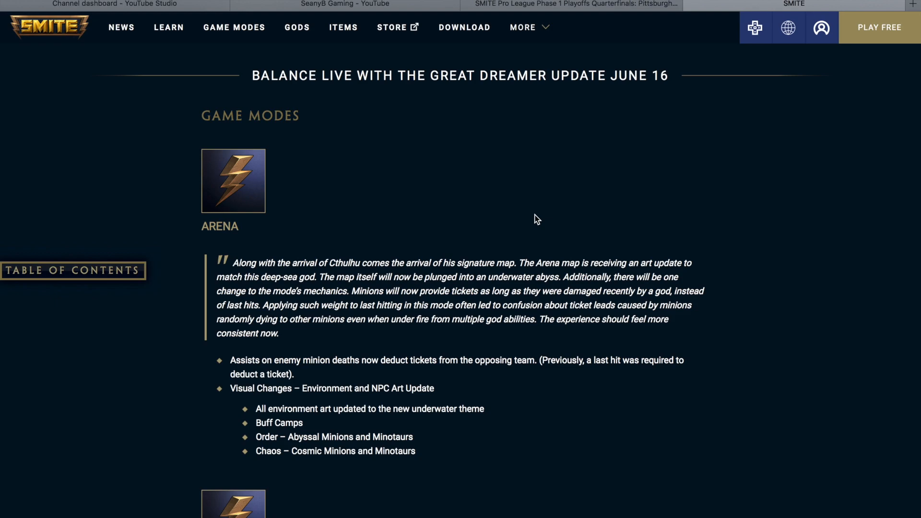
# Step: Scroll past Arena's ticket assist change to Duel's respawn reductions, with Conquest starting below
pyautogui.scroll(-3)
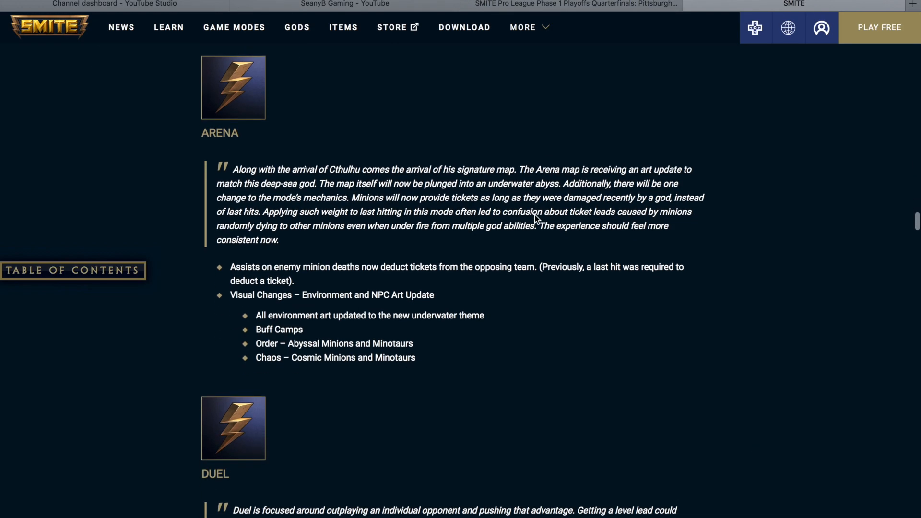
pyautogui.scroll(-3)
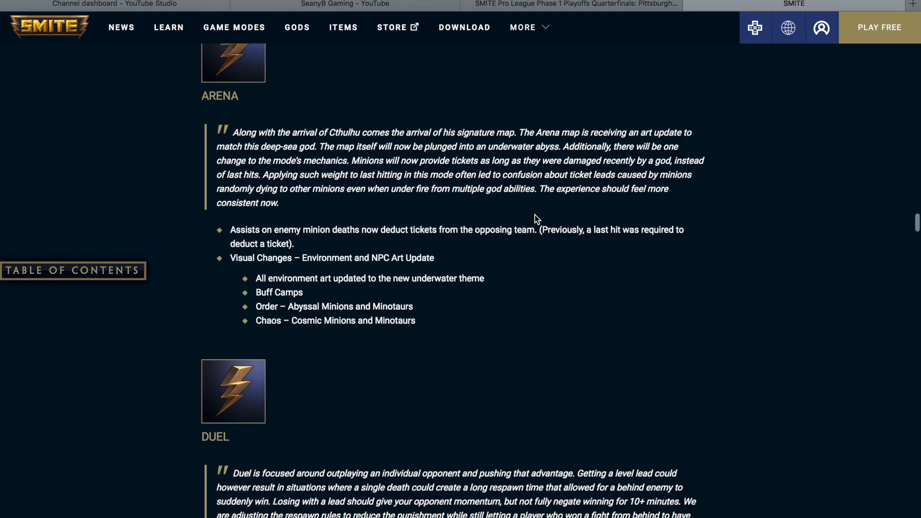
pyautogui.scroll(-3)
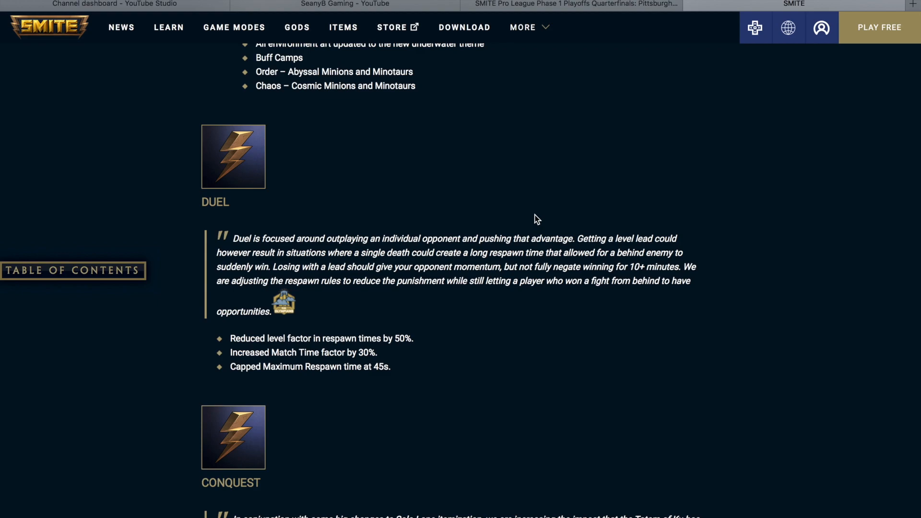
# Step: Scroll through Conquest's Totem of Ku gold bonus to the New God Skins gallery with Janus and Cthulhu
pyautogui.scroll(-3)
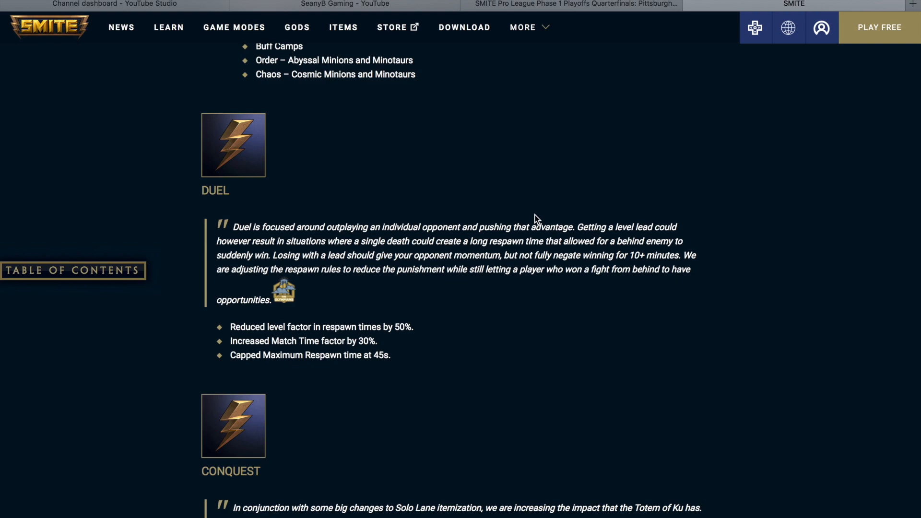
pyautogui.scroll(-3)
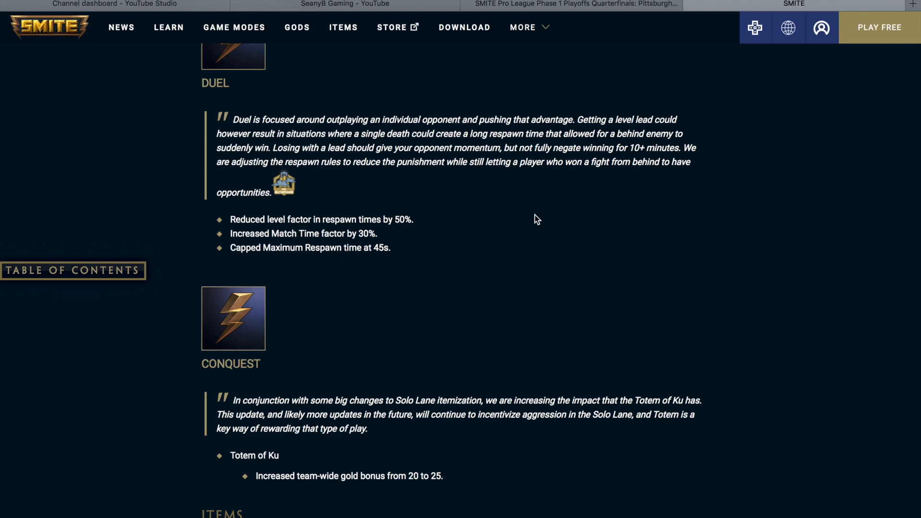
pyautogui.scroll(-3)
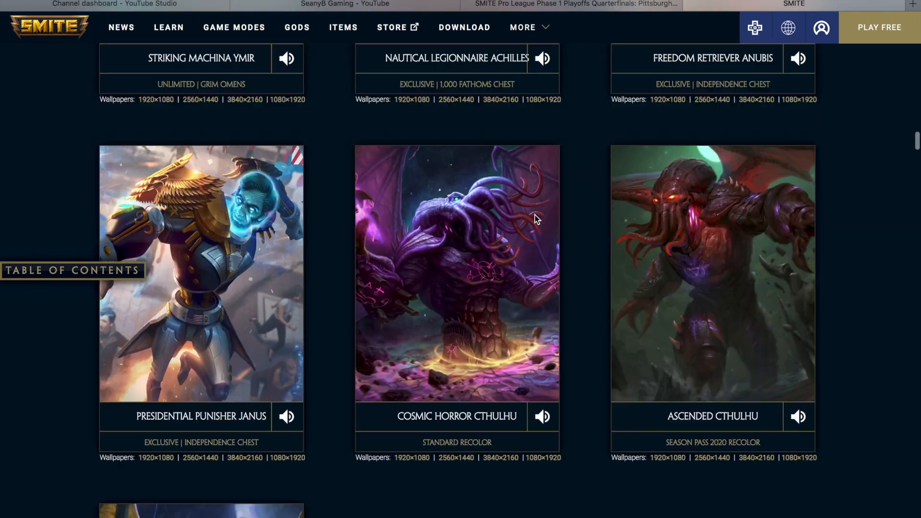